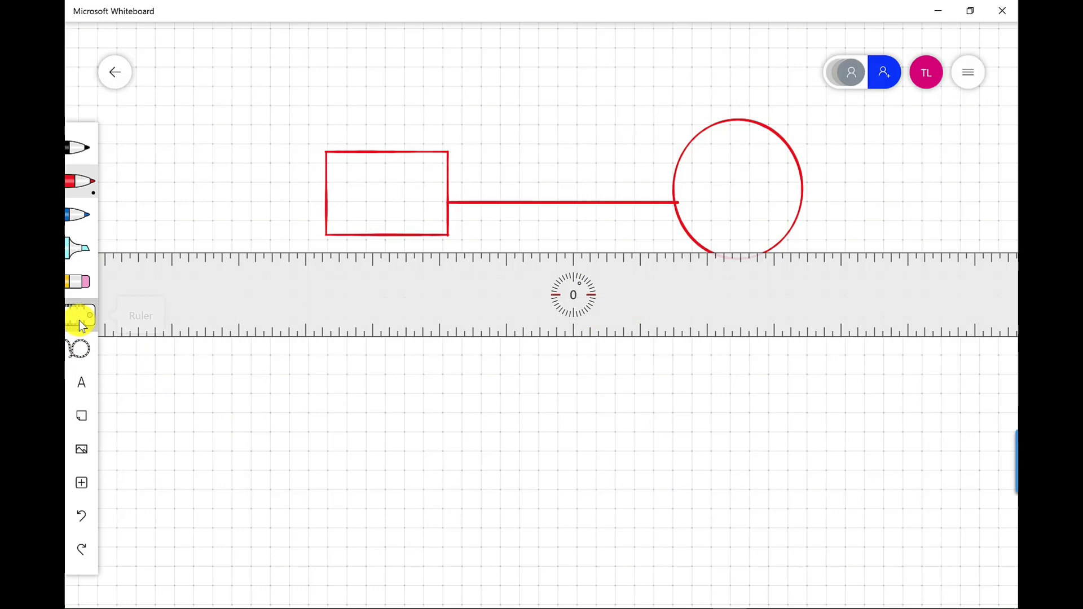
Hide the ruler and add an empty text box to the board
{"action": "left_click", "coordinate": [79, 316]}
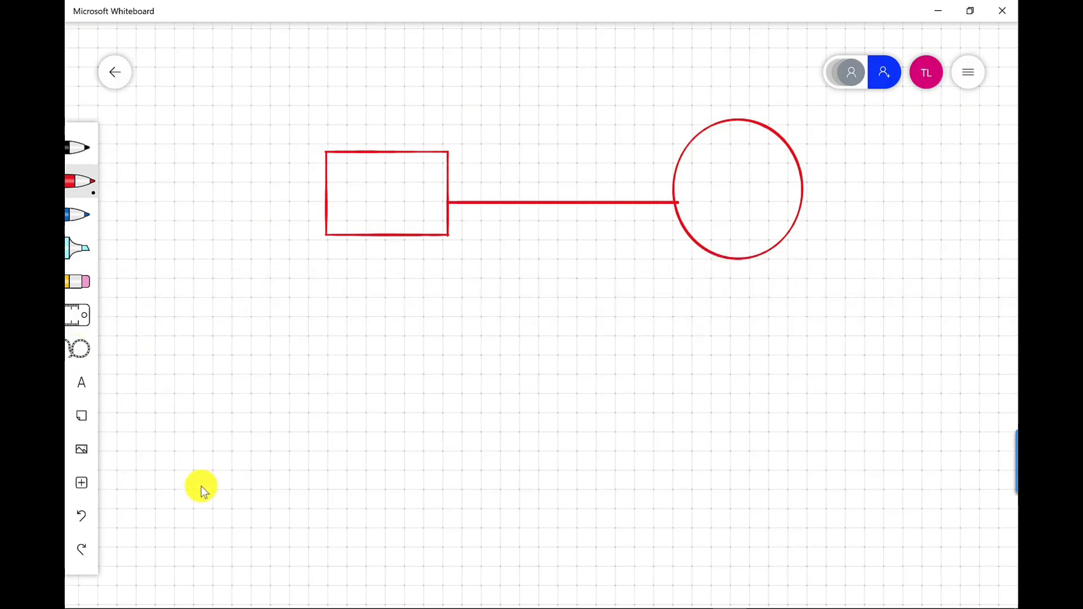
{"action": "mouse_move", "coordinate": [121, 330]}
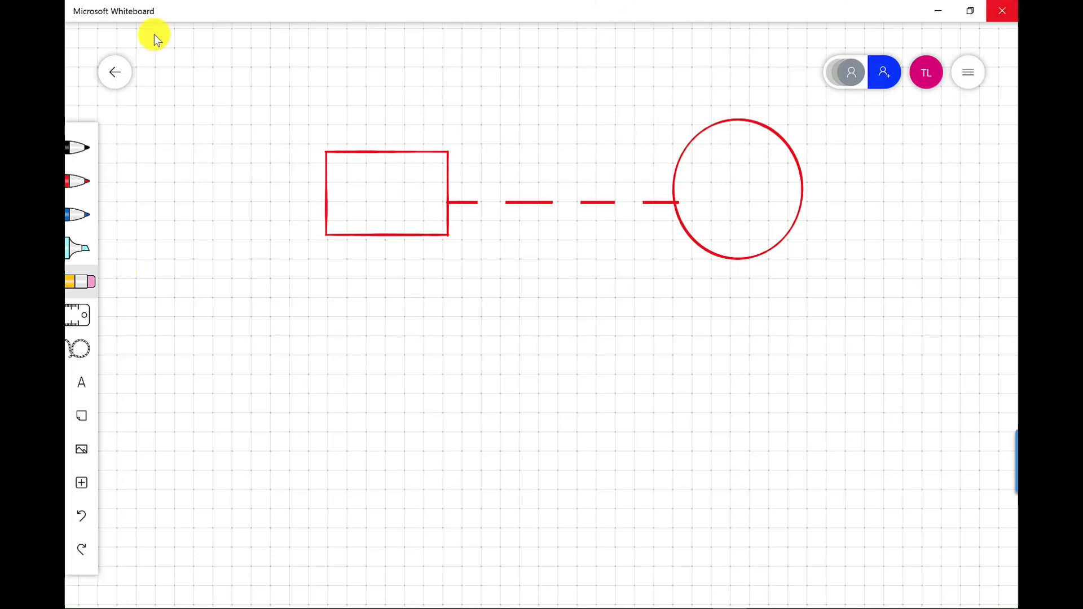
{"action": "left_click", "coordinate": [81, 382]}
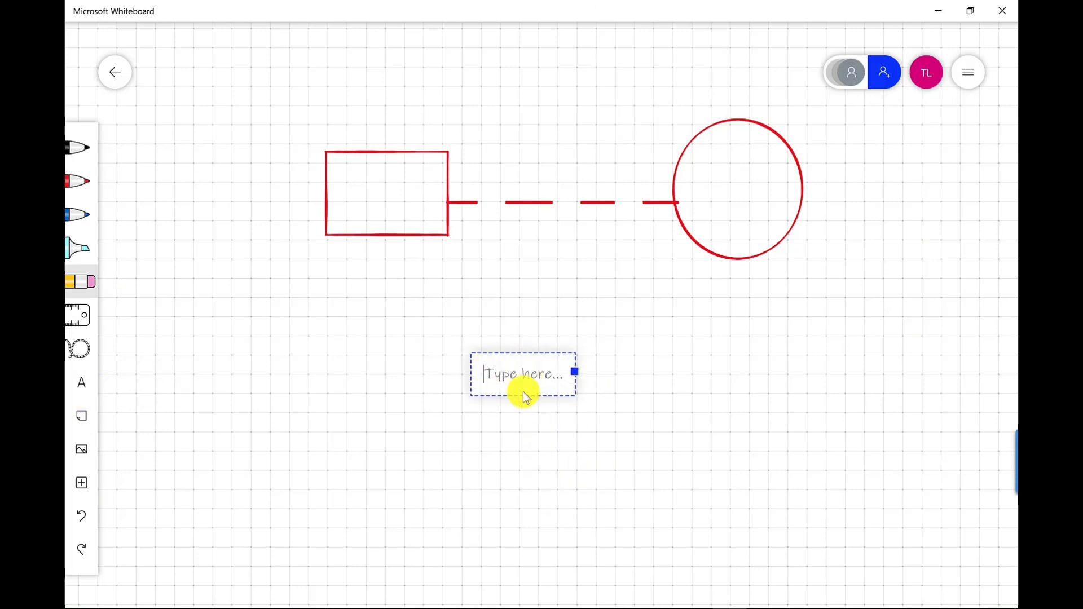
Move the text box into the red rectangle and type 'Process'
{"action": "left_click_drag", "start_coordinate": [522, 373], "coordinate": [385, 193]}
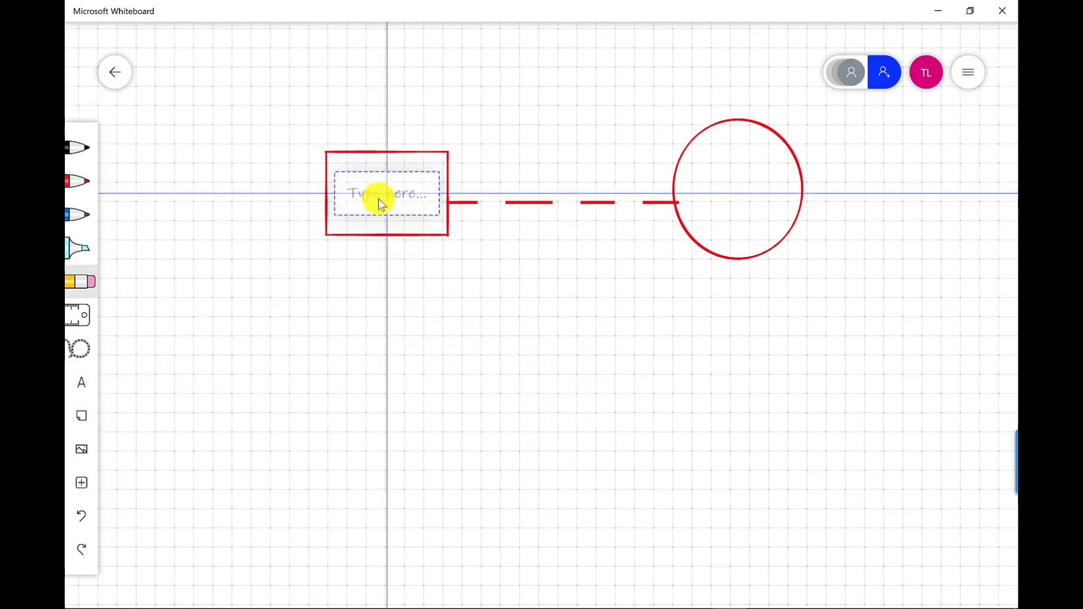
{"action": "type", "text": "Pro"}
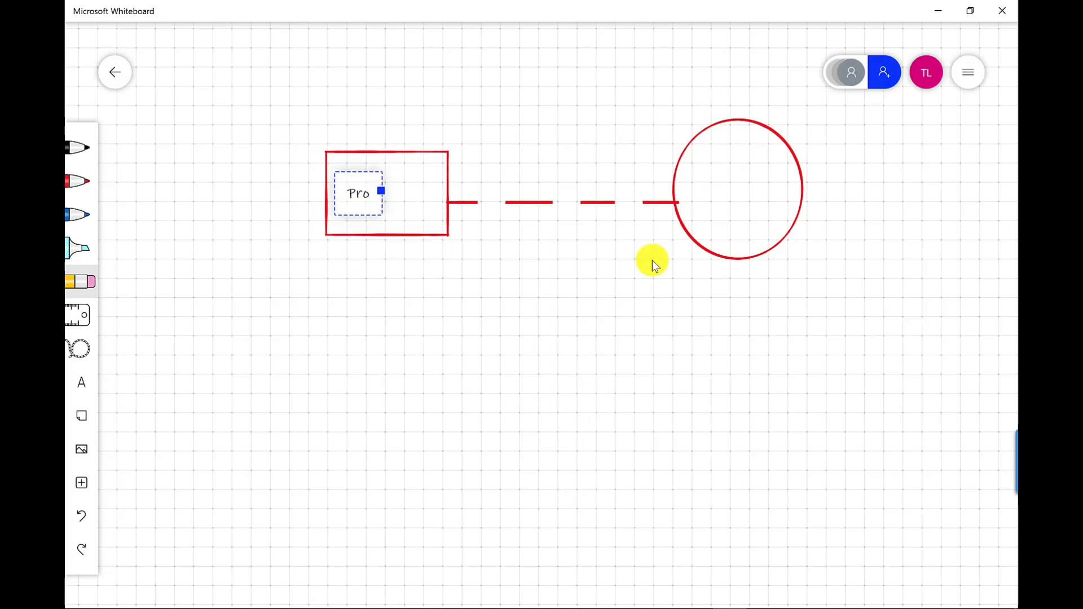
{"action": "type", "text": "cess"}
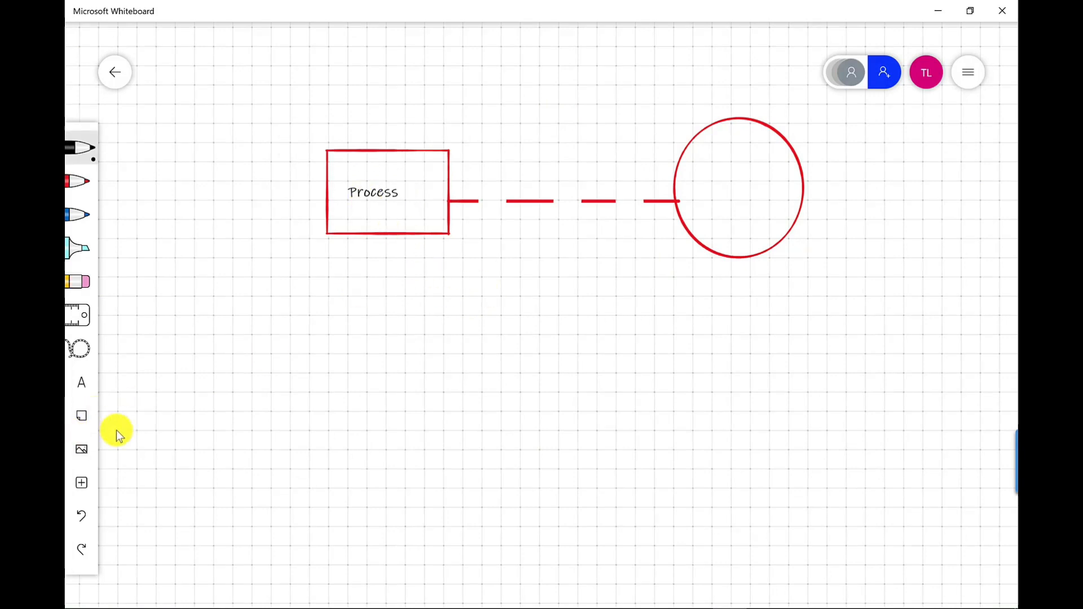
{"action": "mouse_move", "coordinate": [80, 415]}
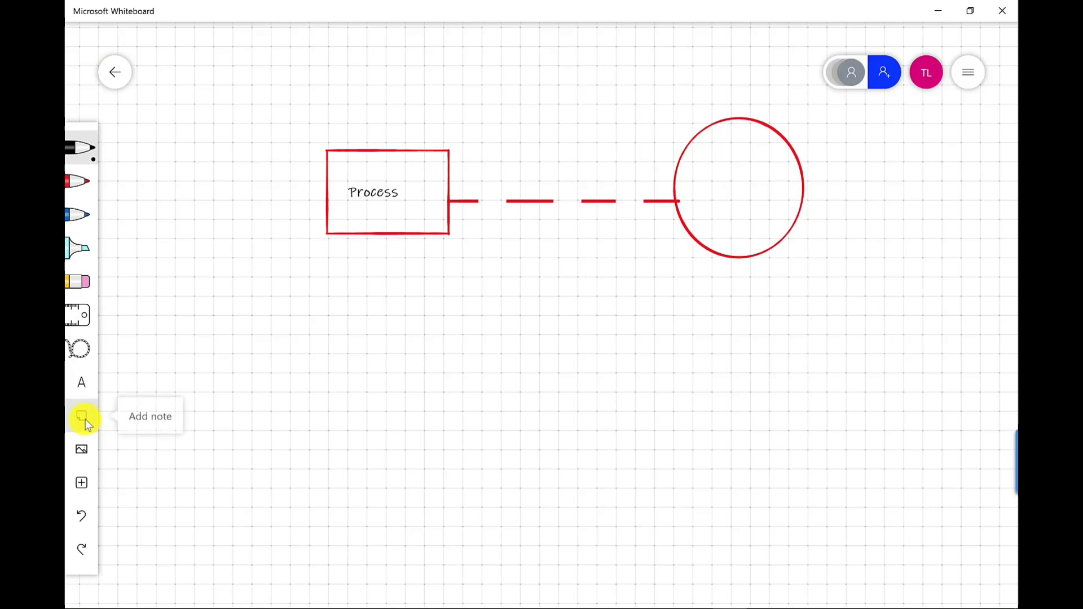
Add an enlarged sticky note with 'Next Steps' handwritten and tidied by ink beautification
{"action": "left_click", "coordinate": [81, 415]}
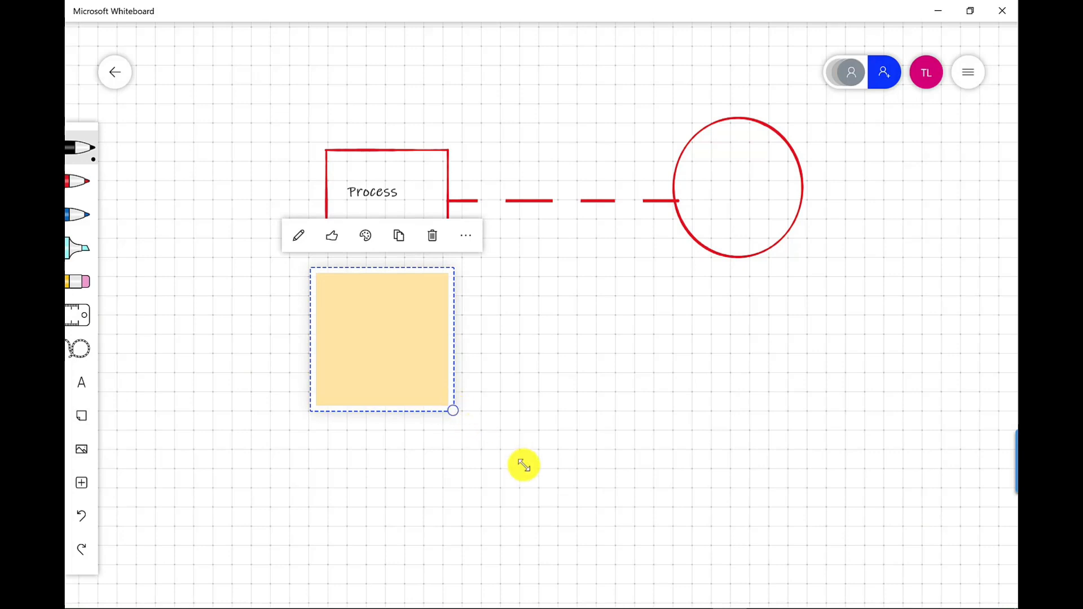
{"action": "left_click_drag", "start_coordinate": [452, 410], "coordinate": [543, 569]}
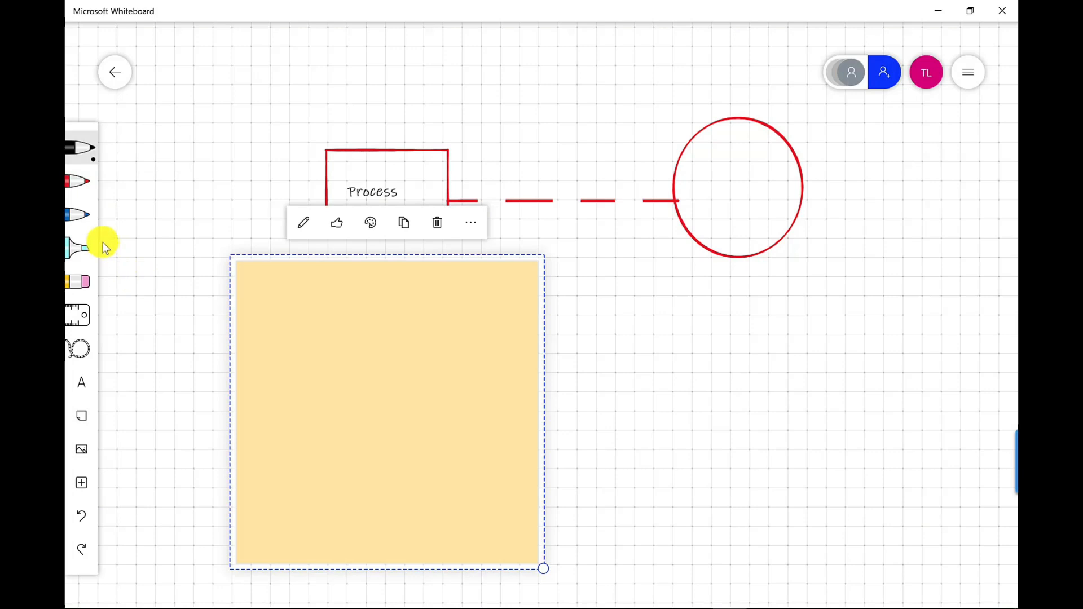
{"action": "type", "text": "Next Steps"}
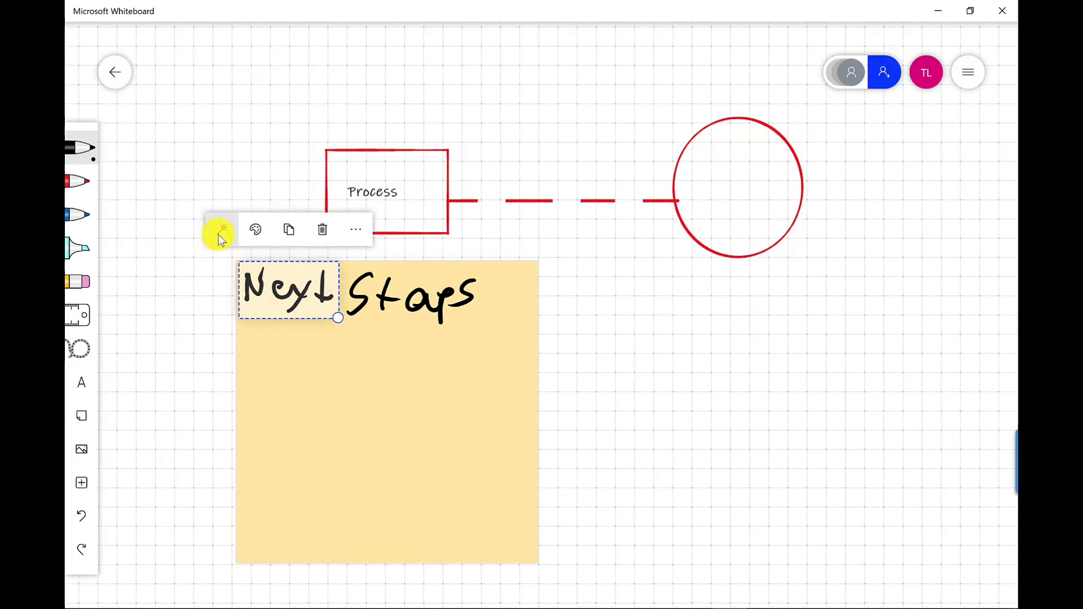
{"action": "mouse_move", "coordinate": [219, 229]}
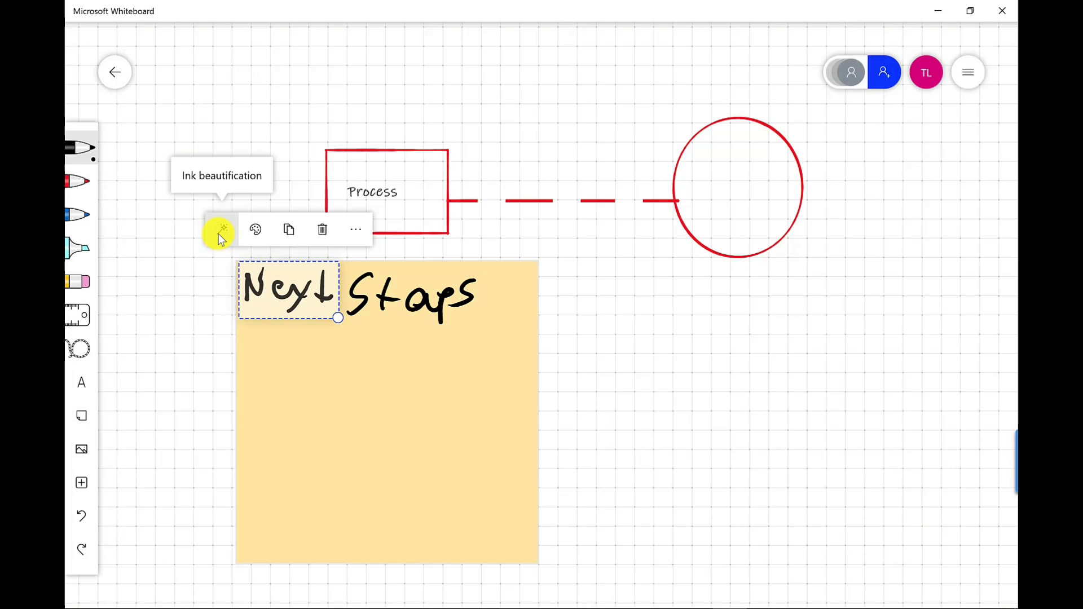
{"action": "left_click", "coordinate": [221, 229]}
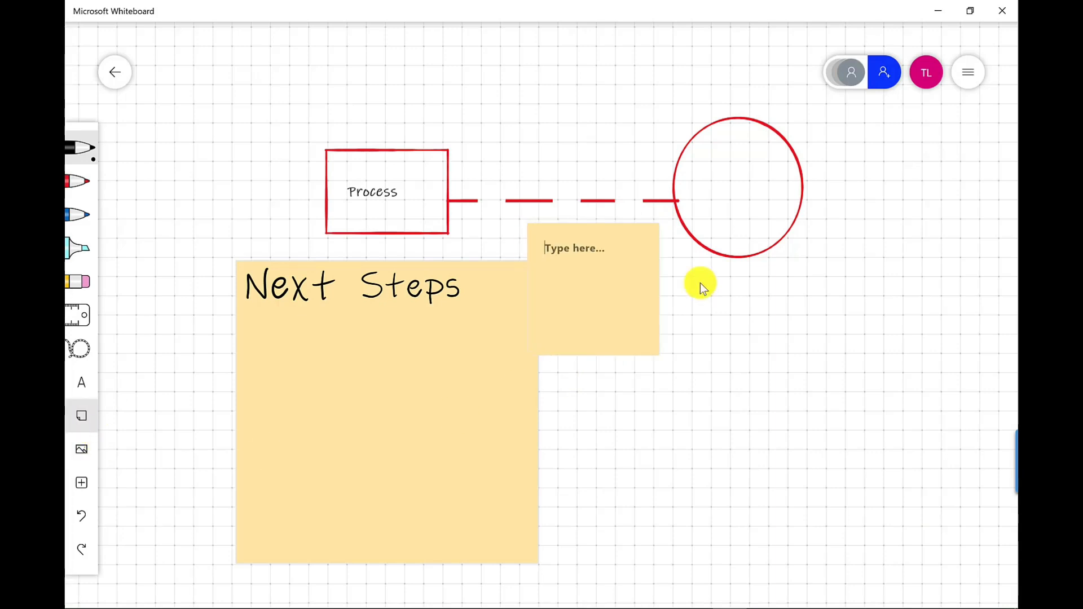
Move the second sticky note below the circle and make it blue
{"action": "left_click_drag", "start_coordinate": [699, 288], "coordinate": [737, 421]}
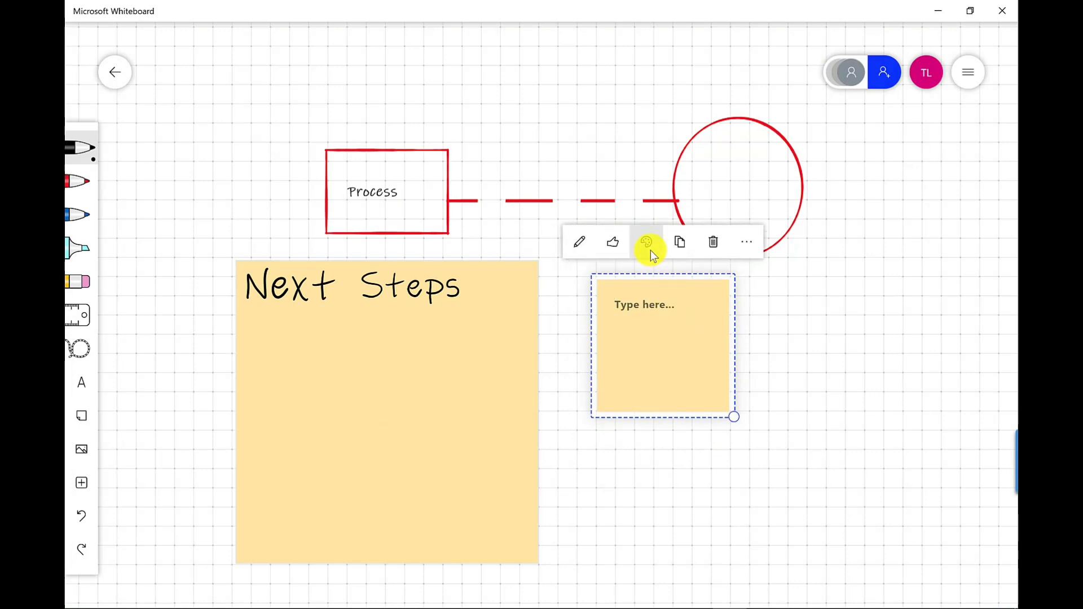
{"action": "left_click", "coordinate": [646, 242]}
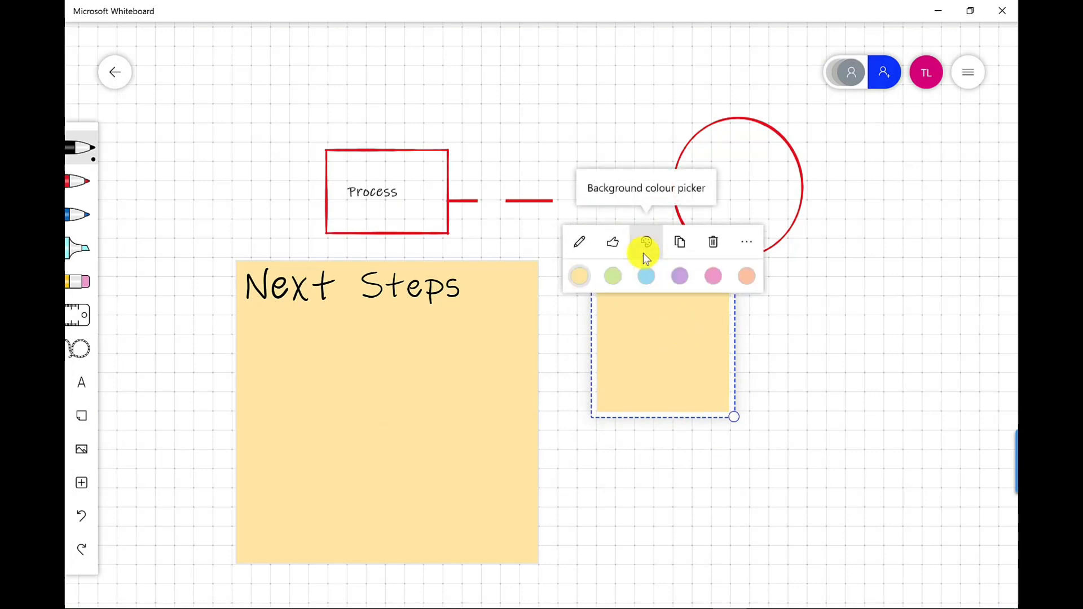
{"action": "left_click", "coordinate": [646, 276]}
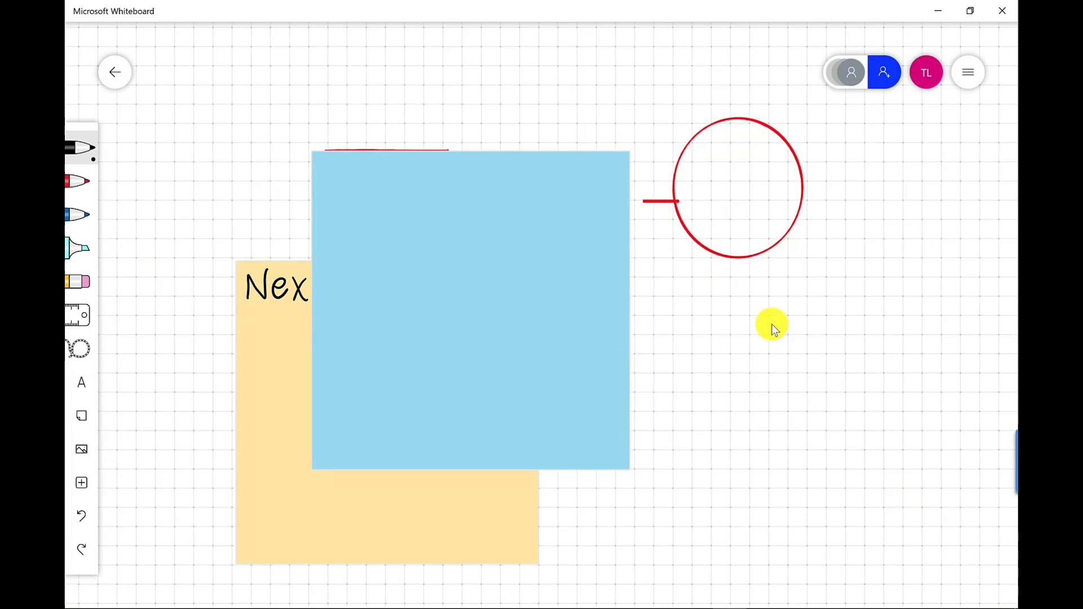
{"action": "scroll", "scroll_direction": "down", "scroll_amount": 3}
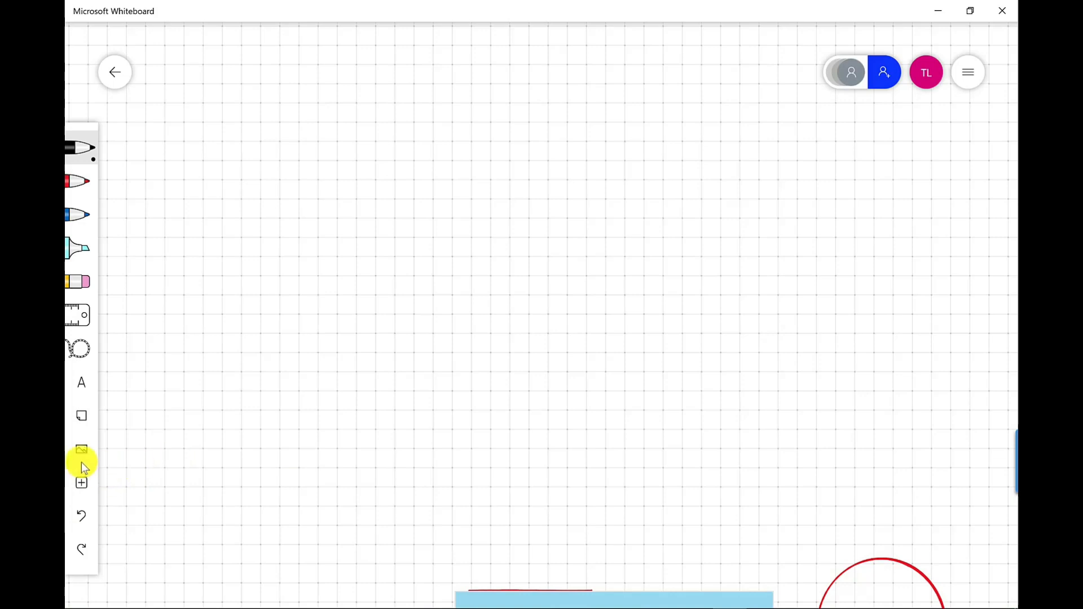
{"action": "mouse_move", "coordinate": [81, 450]}
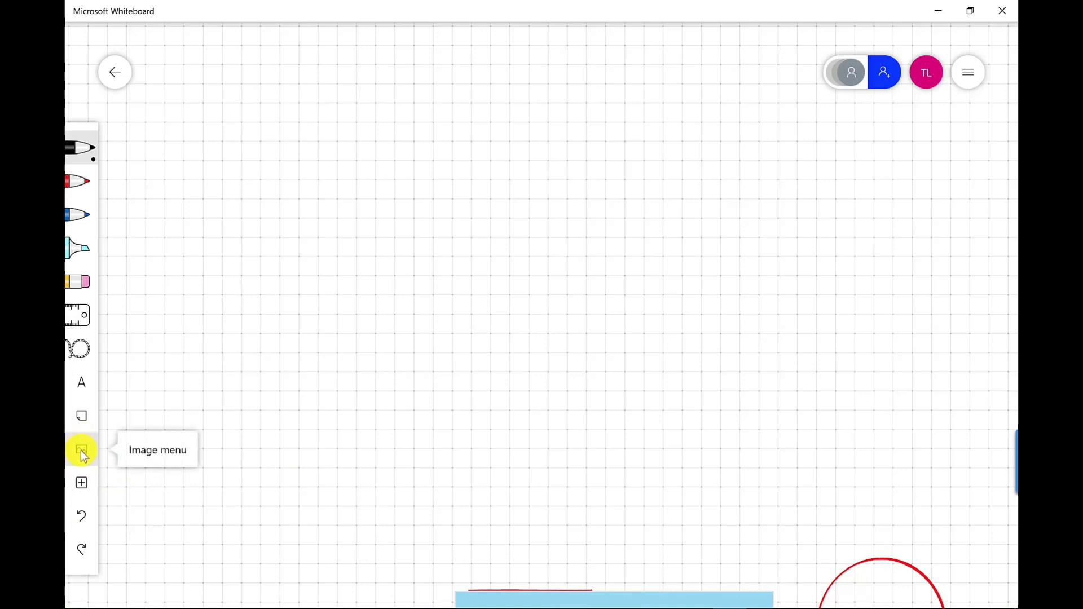
Open the Bing image search panel from the Image menu
{"action": "left_click", "coordinate": [81, 449]}
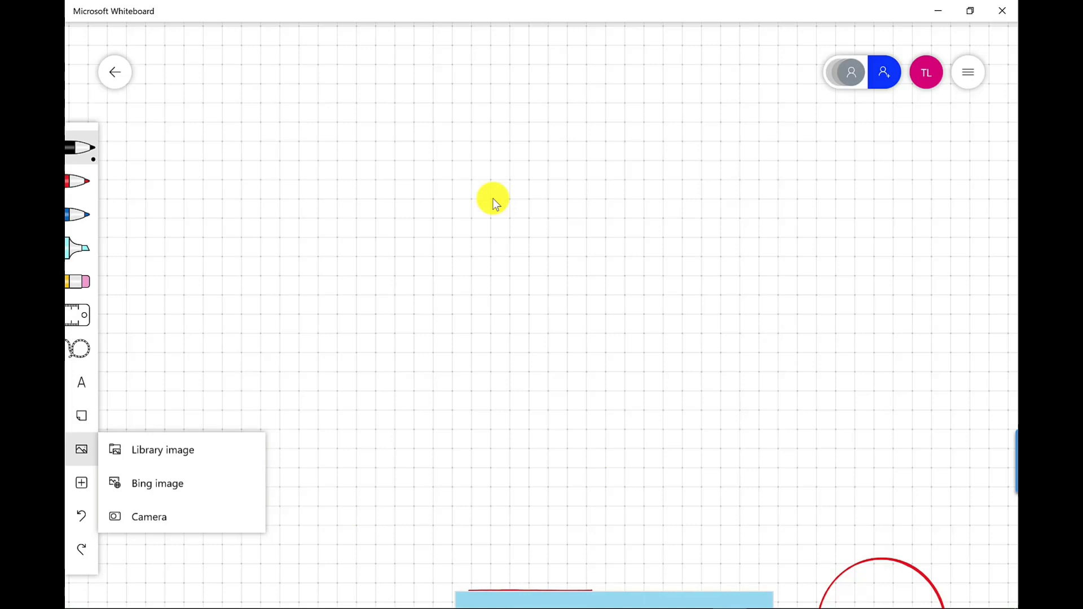
{"action": "mouse_move", "coordinate": [183, 525]}
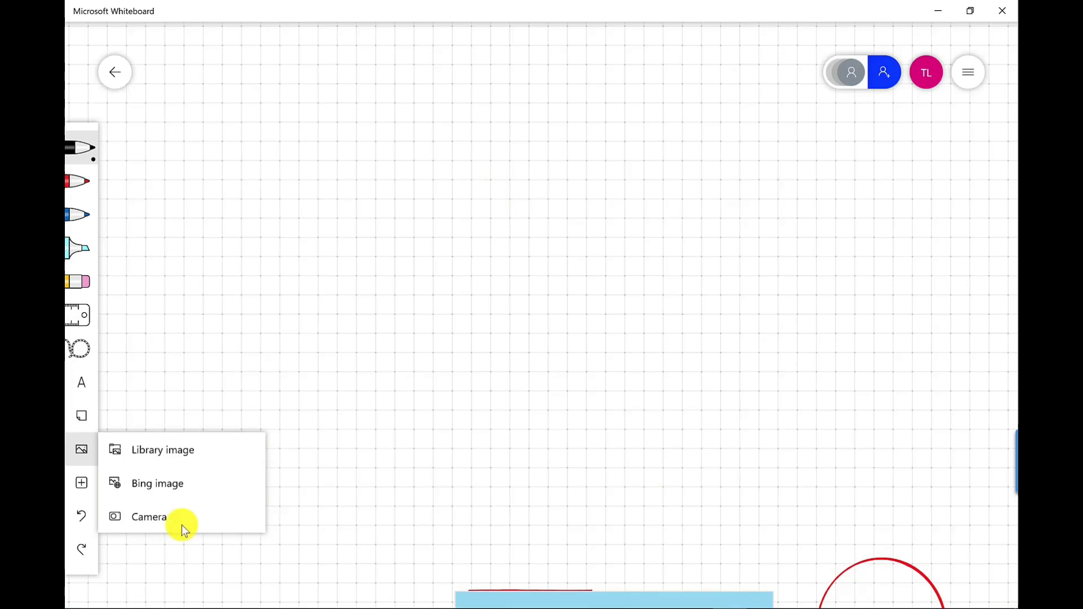
{"action": "left_click", "coordinate": [156, 483]}
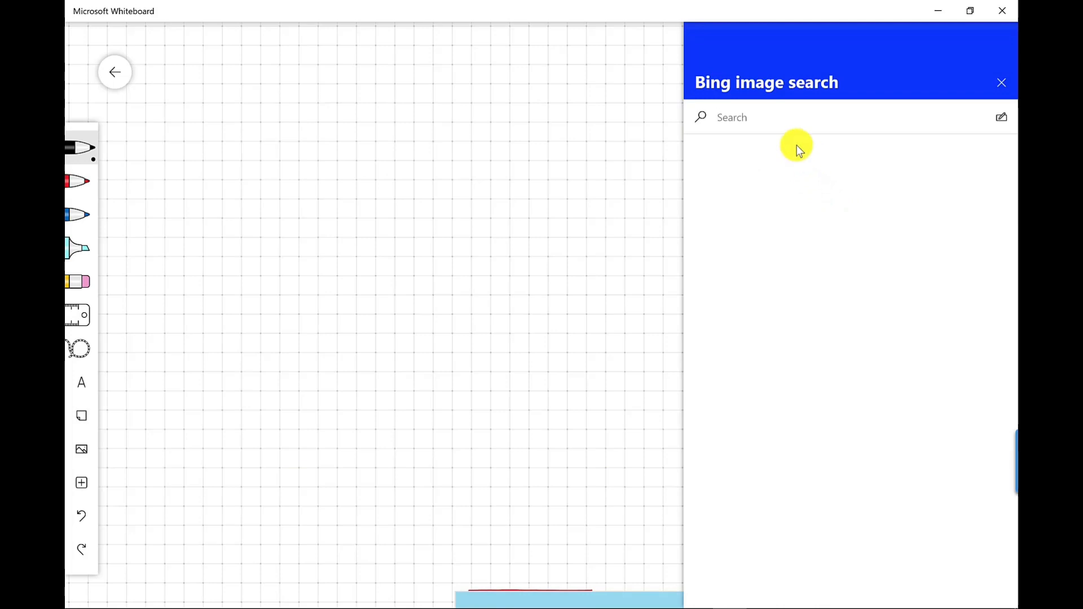
Search Bing images for 'working from home'
{"action": "type", "text": "working from home"}
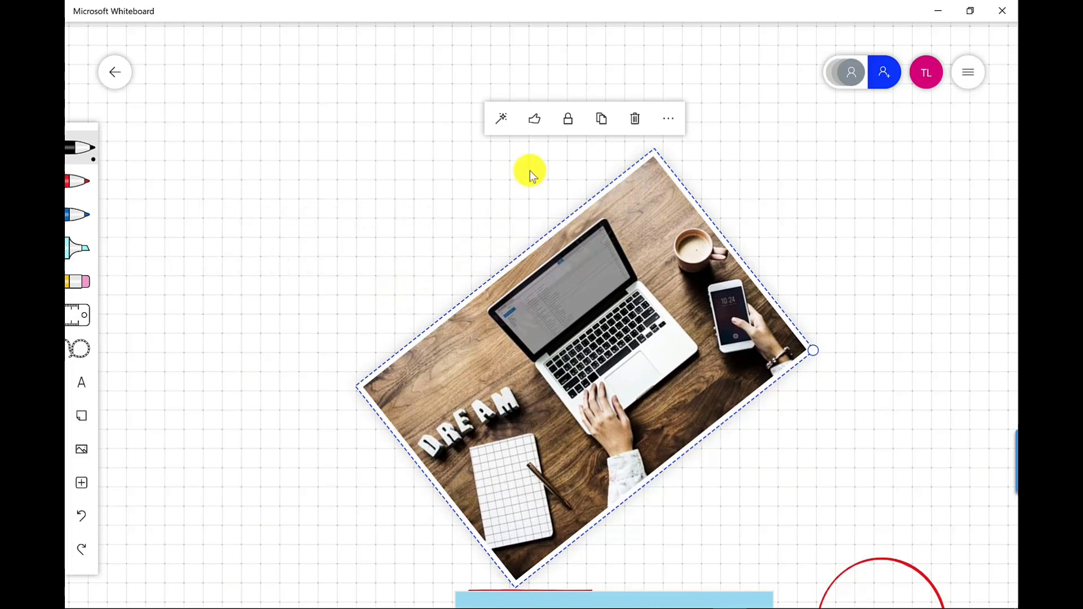
{"action": "mouse_move", "coordinate": [533, 118]}
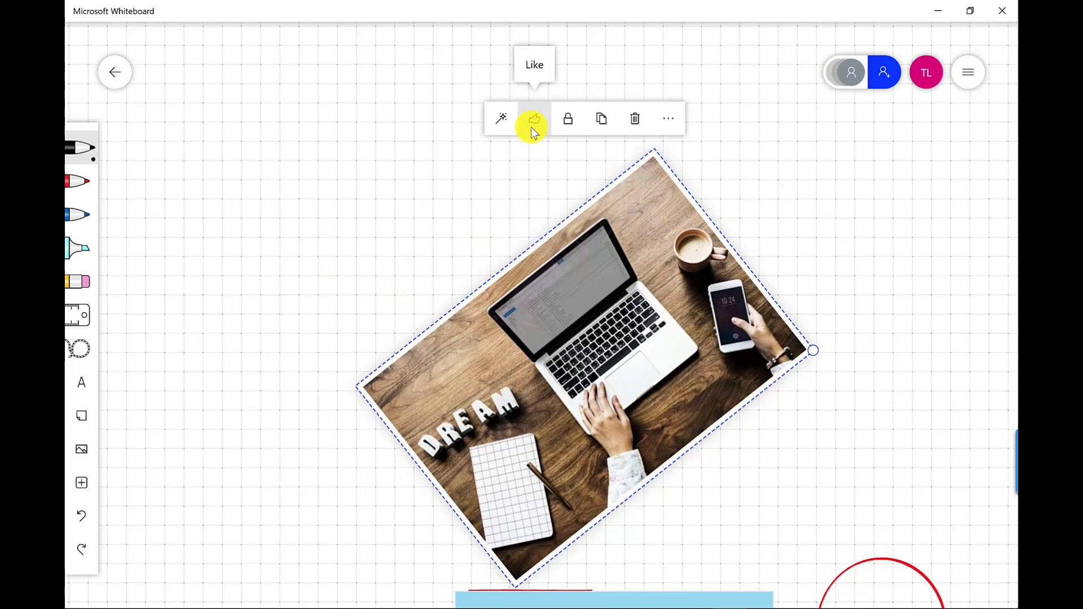
Like the laptop photo and lock it, confirming it no longer moves
{"action": "left_click", "coordinate": [534, 118]}
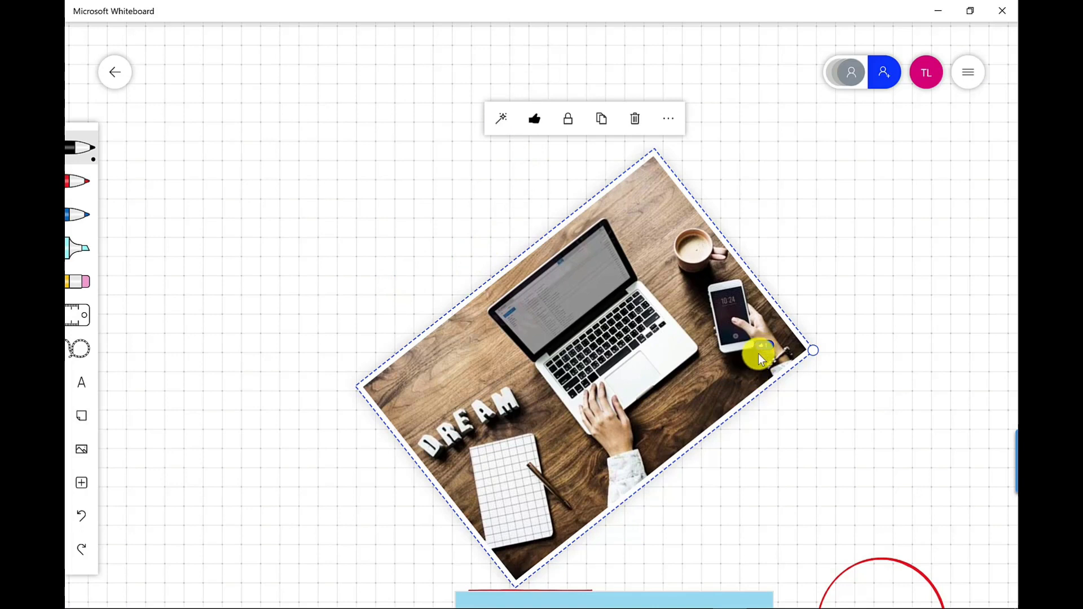
{"action": "left_click", "coordinate": [534, 117]}
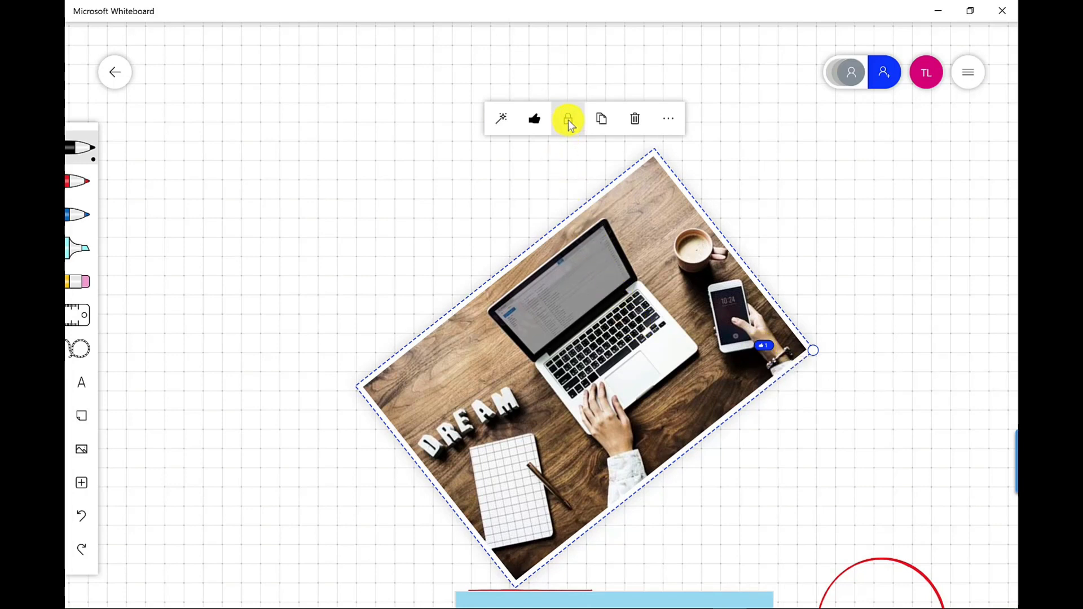
{"action": "left_click", "coordinate": [828, 237]}
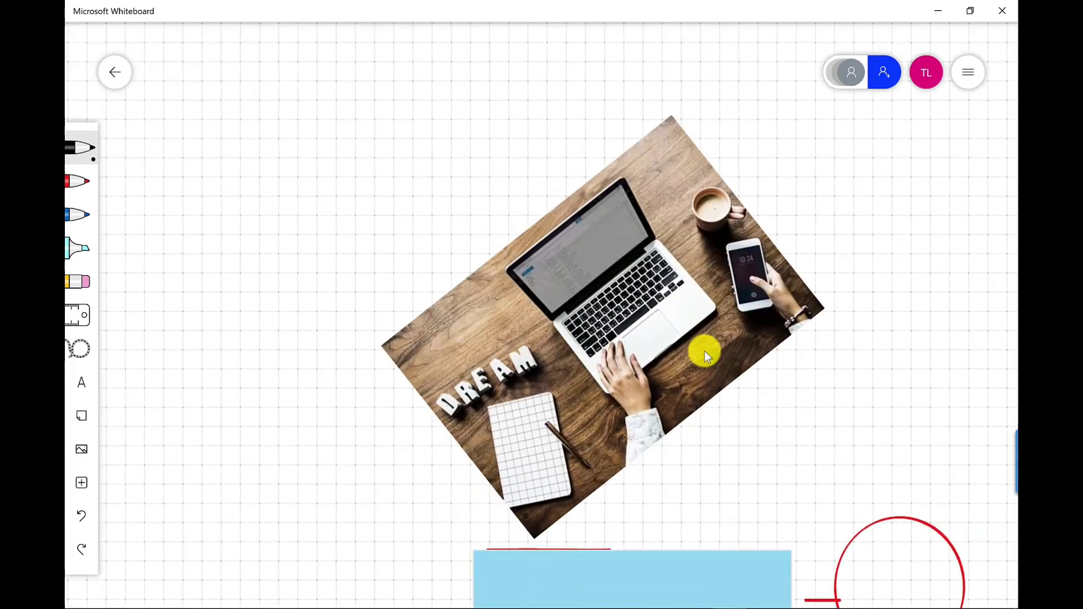
{"action": "left_click_drag", "start_coordinate": [704, 352], "coordinate": [587, 366]}
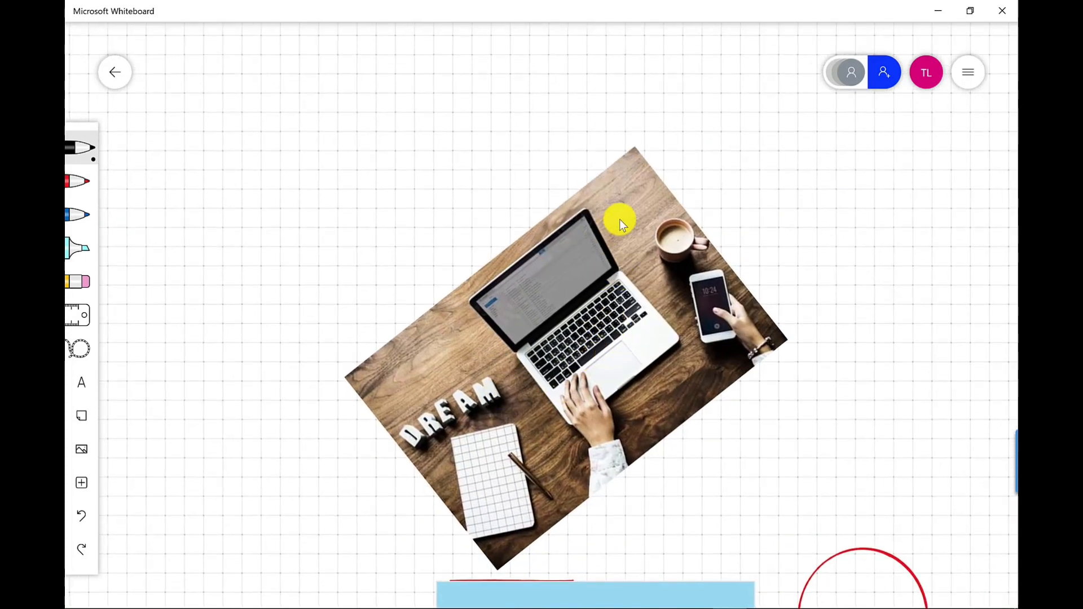
{"action": "left_click", "coordinate": [619, 224]}
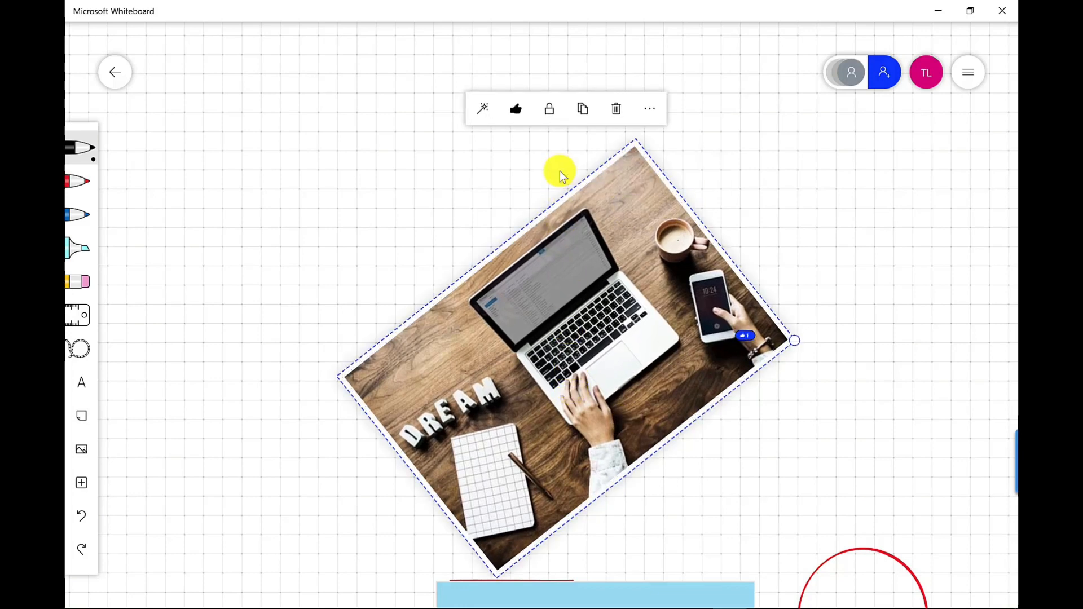
{"action": "mouse_move", "coordinate": [616, 108]}
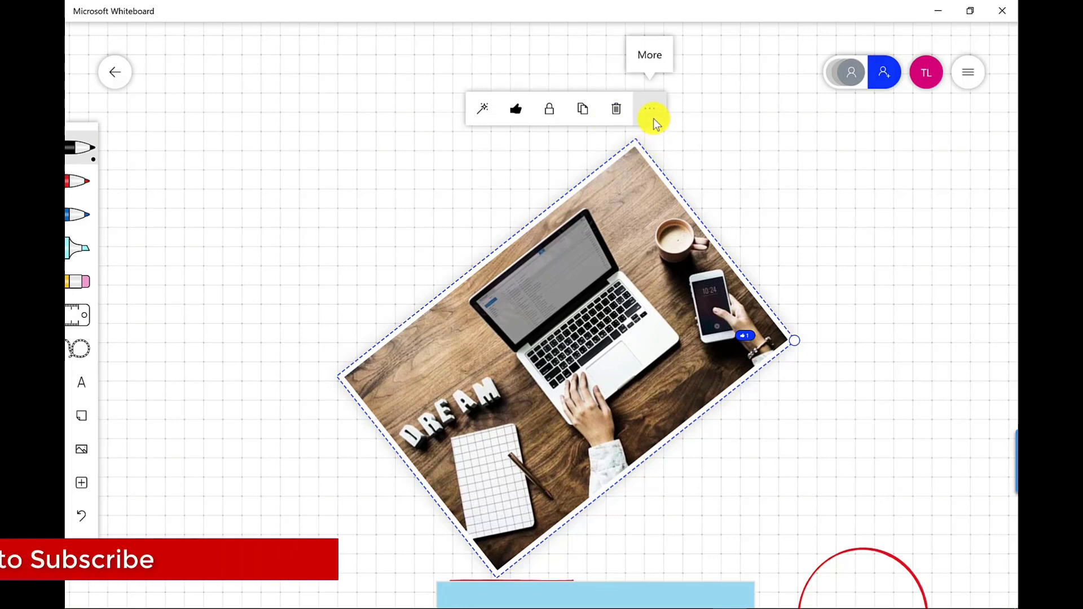
{"action": "left_click", "coordinate": [649, 109]}
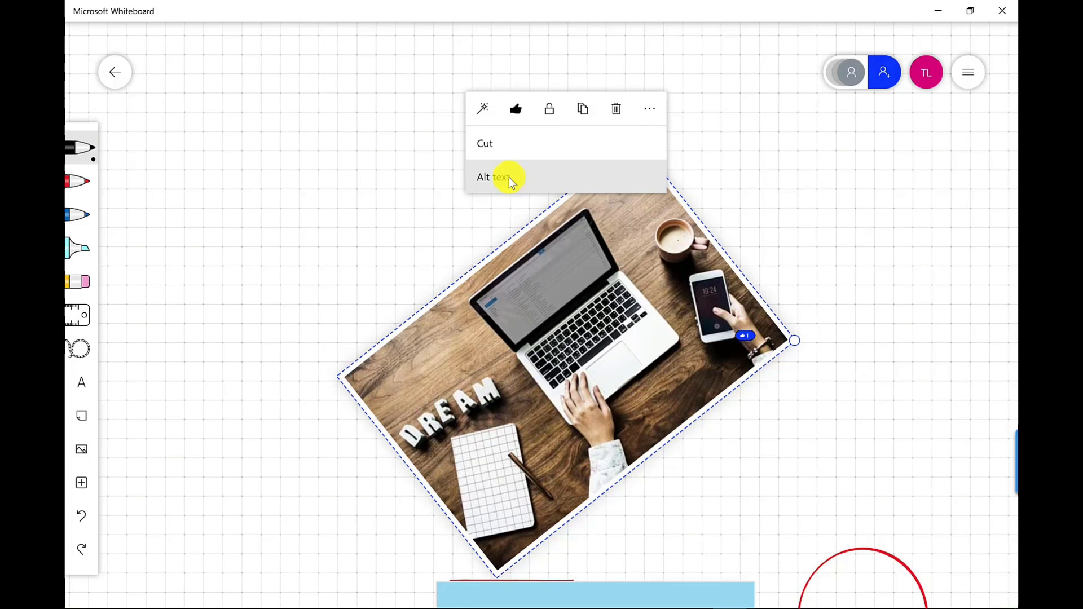
Start adding alt text to the laptop photo from its options menu
{"action": "left_click", "coordinate": [910, 147]}
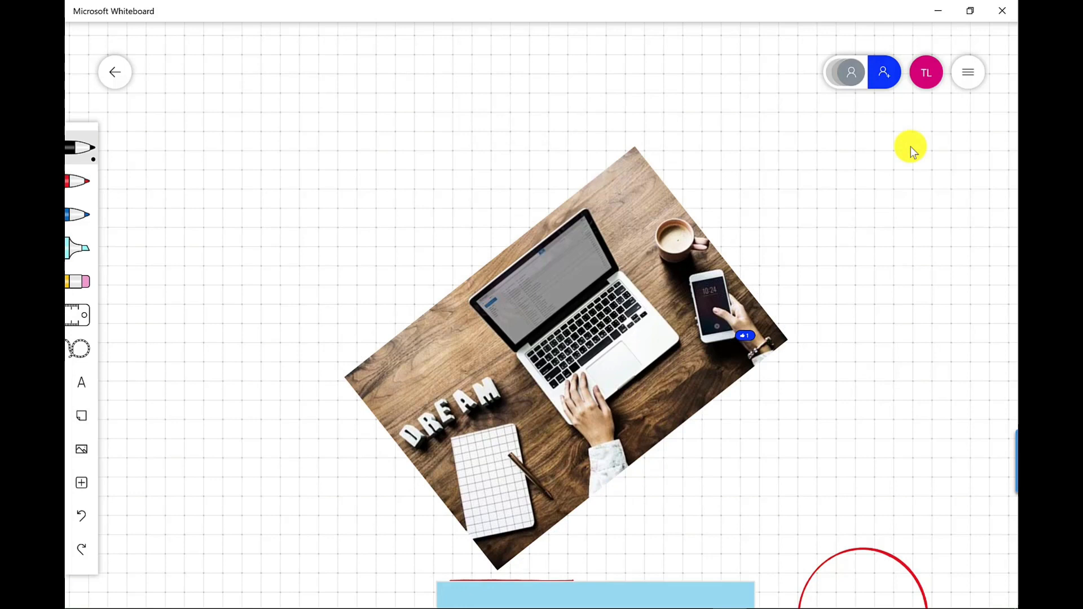
{"action": "mouse_move", "coordinate": [963, 114]}
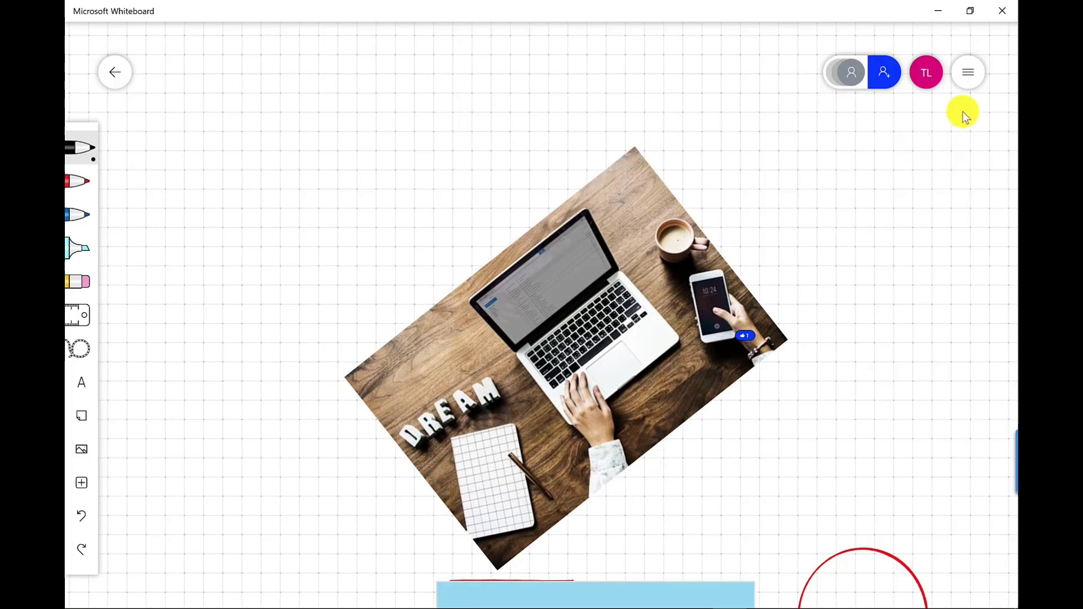
{"action": "mouse_move", "coordinate": [945, 166]}
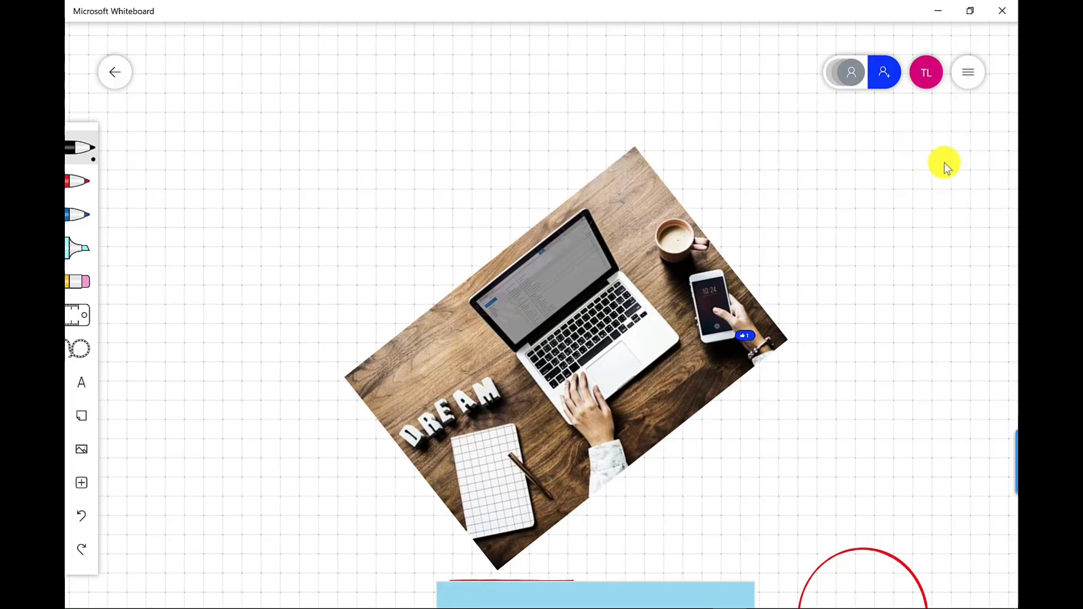
Use the accessibility checker to give the A-B-C table the description 'table'
{"action": "left_click", "coordinate": [968, 72]}
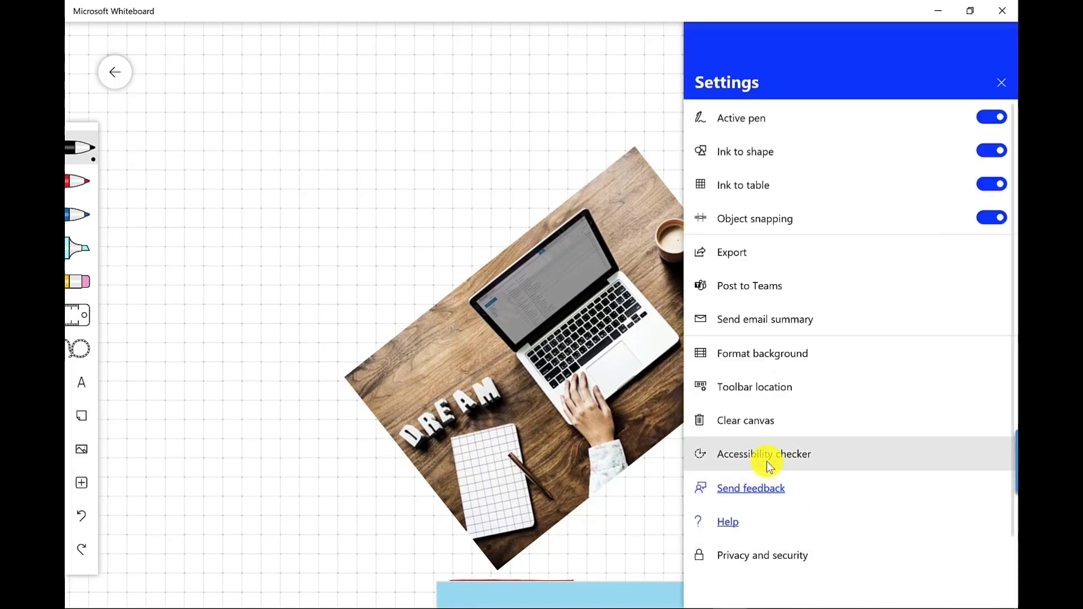
{"action": "left_click", "coordinate": [763, 454]}
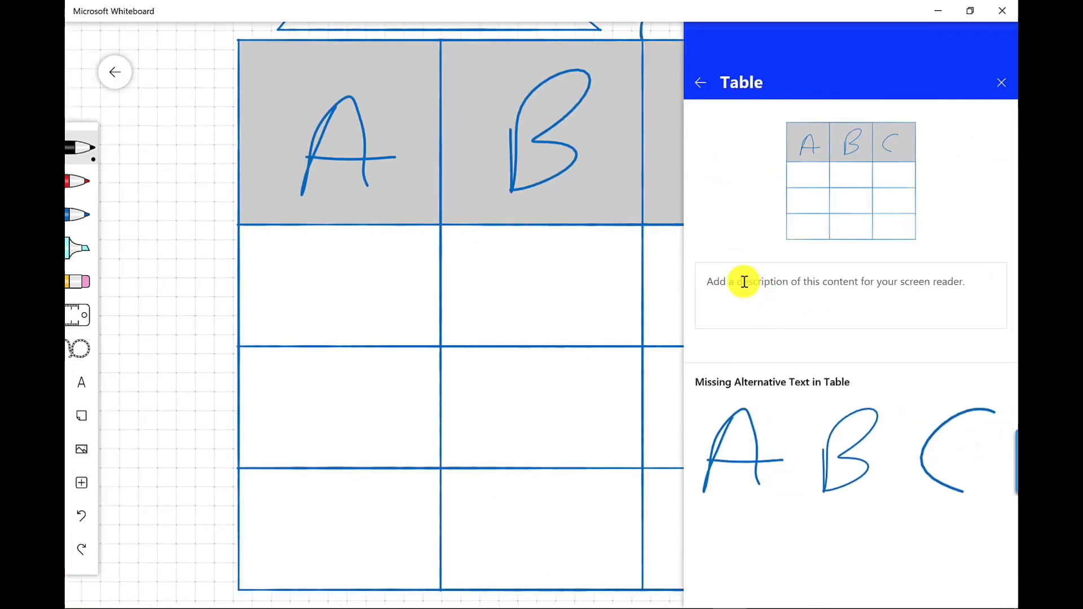
{"action": "type", "text": "tabl"}
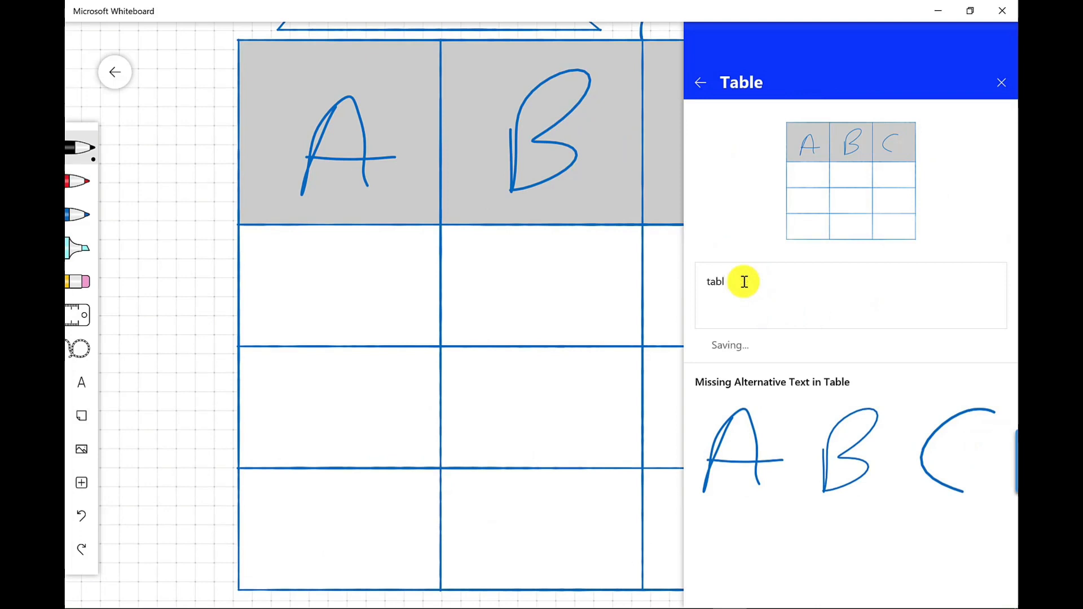
{"action": "type", "text": "e"}
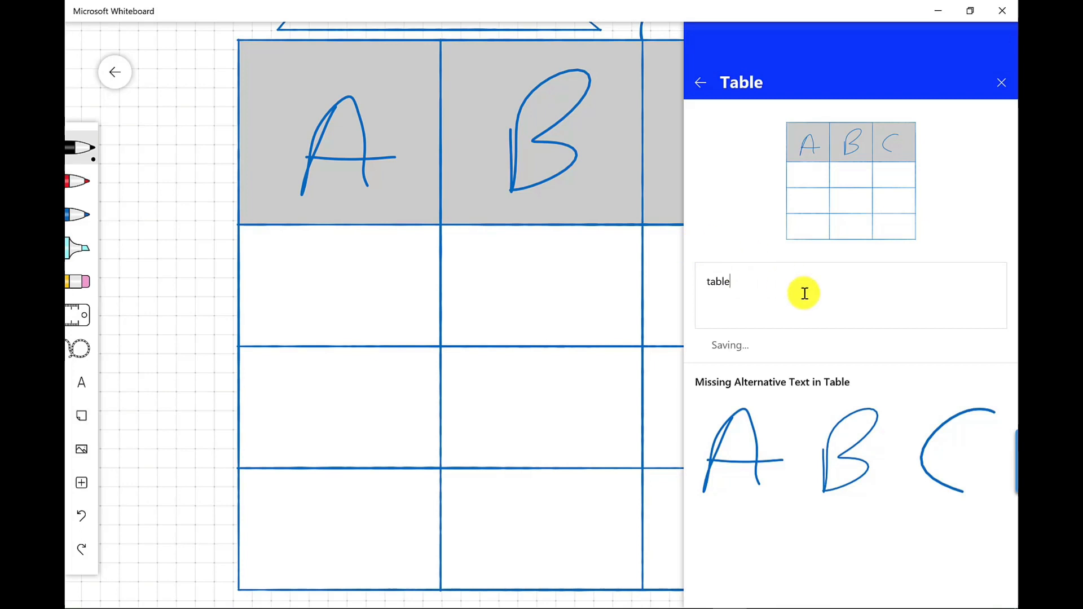
{"action": "left_click", "coordinate": [699, 83]}
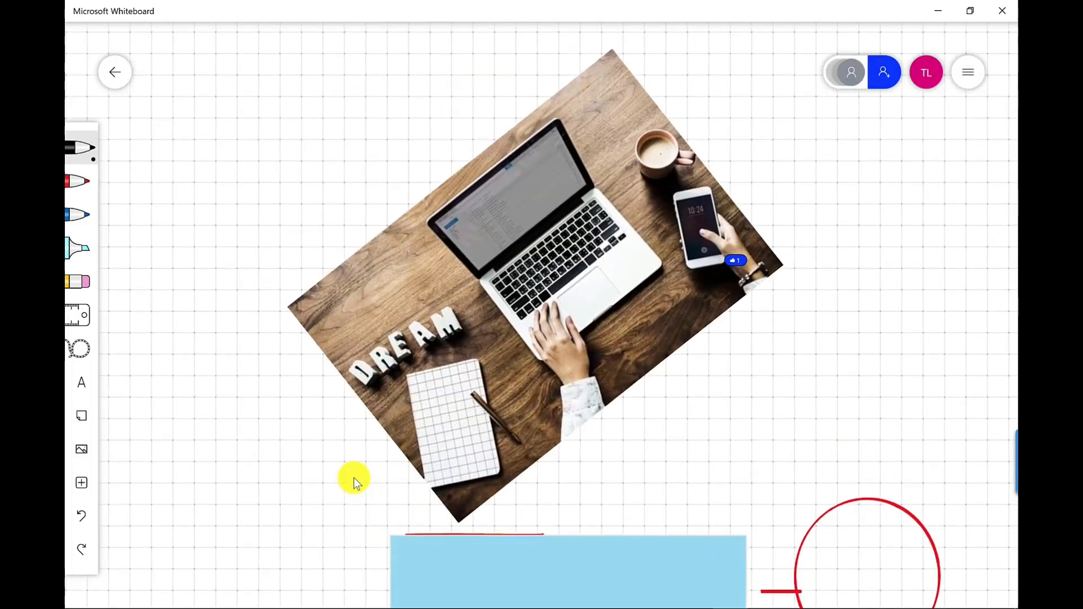
{"action": "mouse_move", "coordinate": [86, 514]}
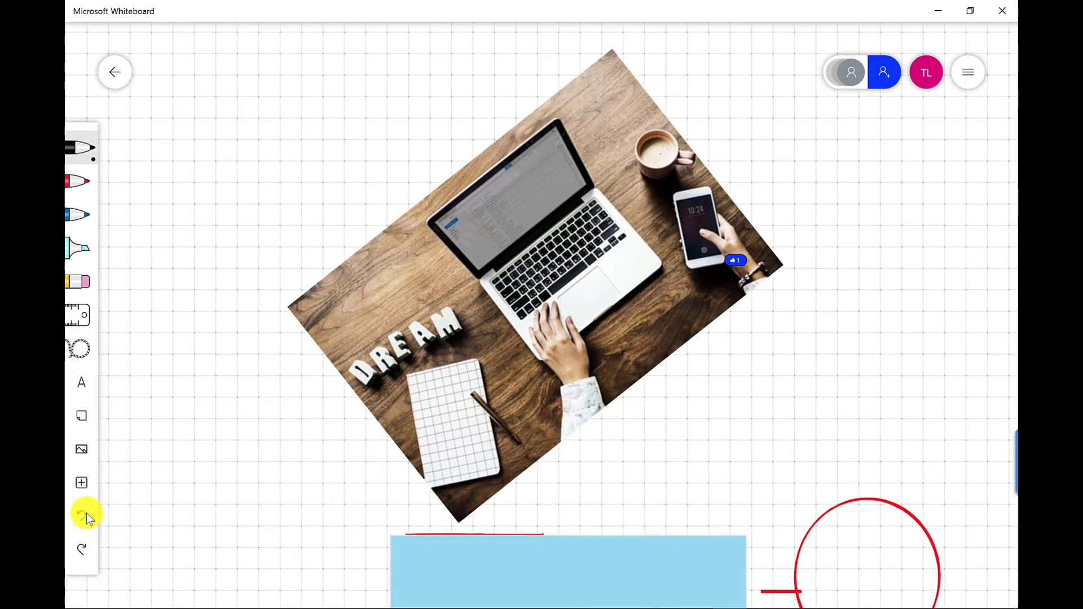
Insert a three-note grid and drag it over the top of the laptop photo
{"action": "left_click", "coordinate": [81, 483]}
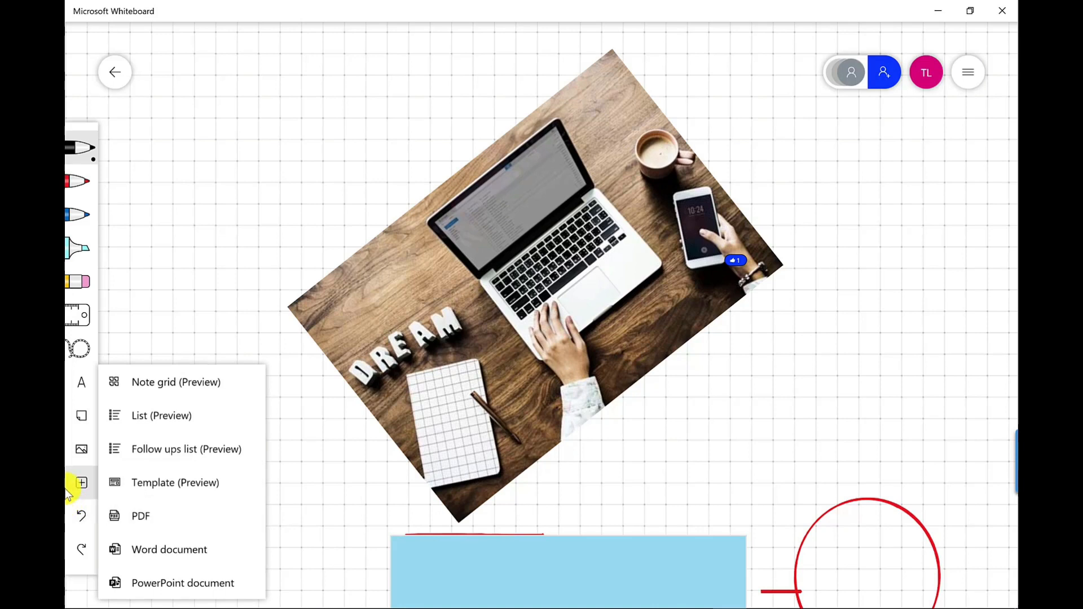
{"action": "mouse_move", "coordinate": [154, 381]}
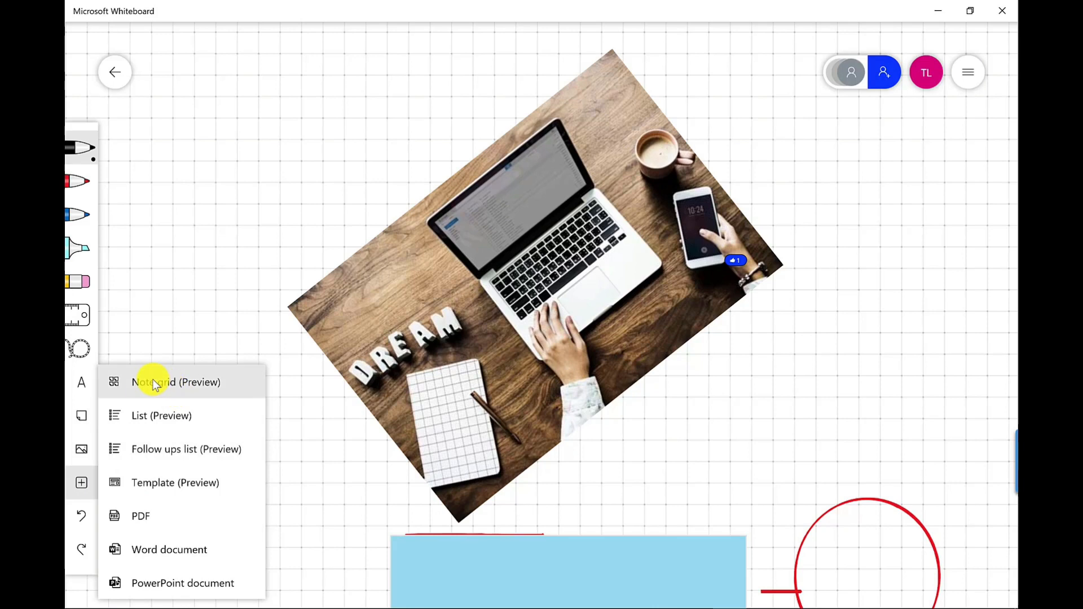
{"action": "mouse_move", "coordinate": [141, 396]}
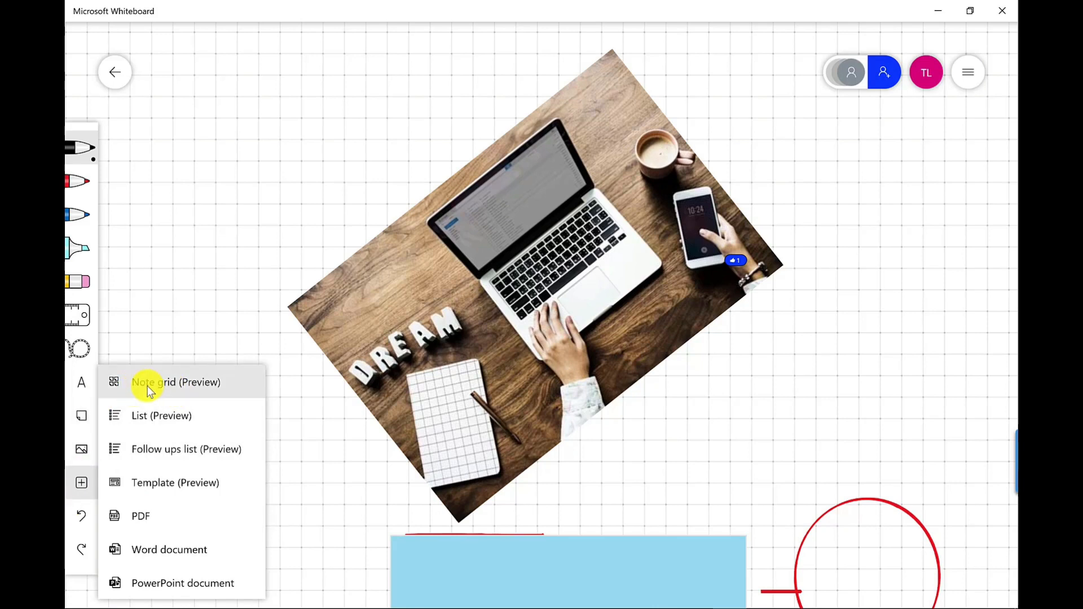
{"action": "left_click", "coordinate": [176, 381]}
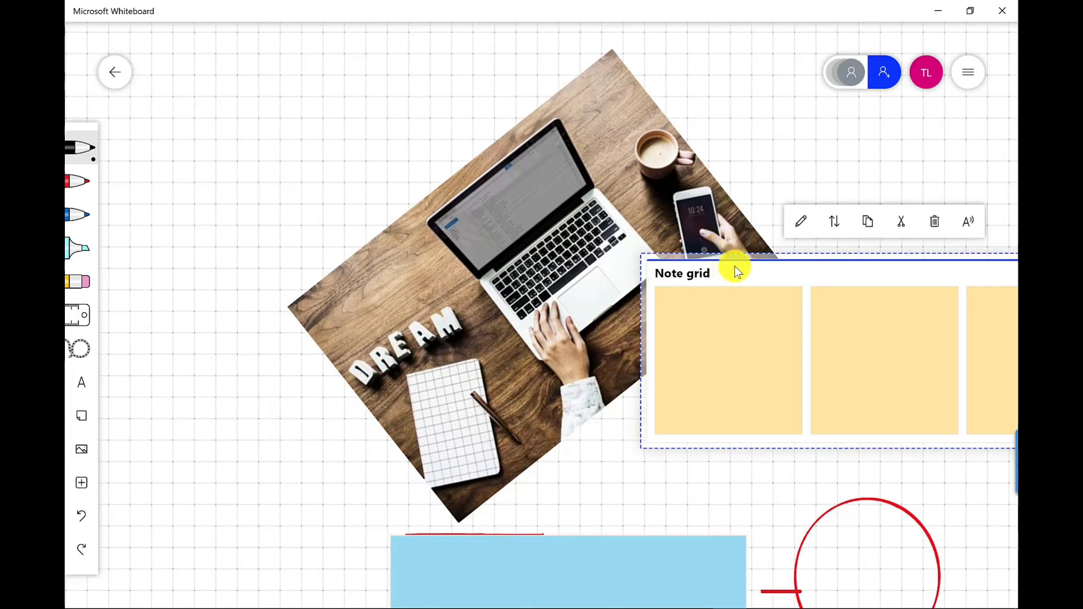
{"action": "left_click_drag", "start_coordinate": [735, 270], "coordinate": [366, 200]}
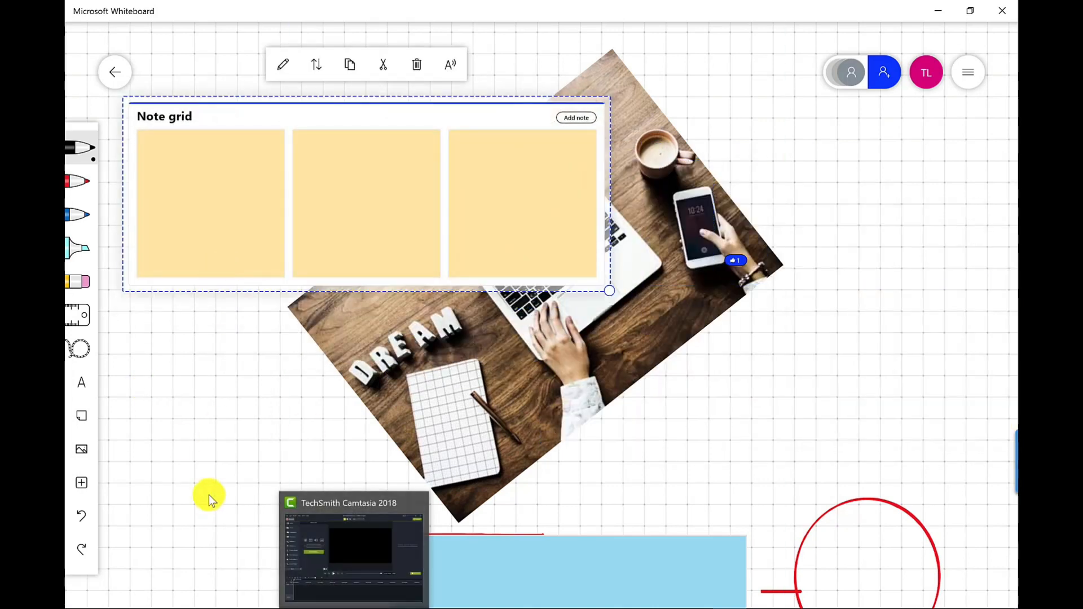
{"action": "mouse_move", "coordinate": [114, 521]}
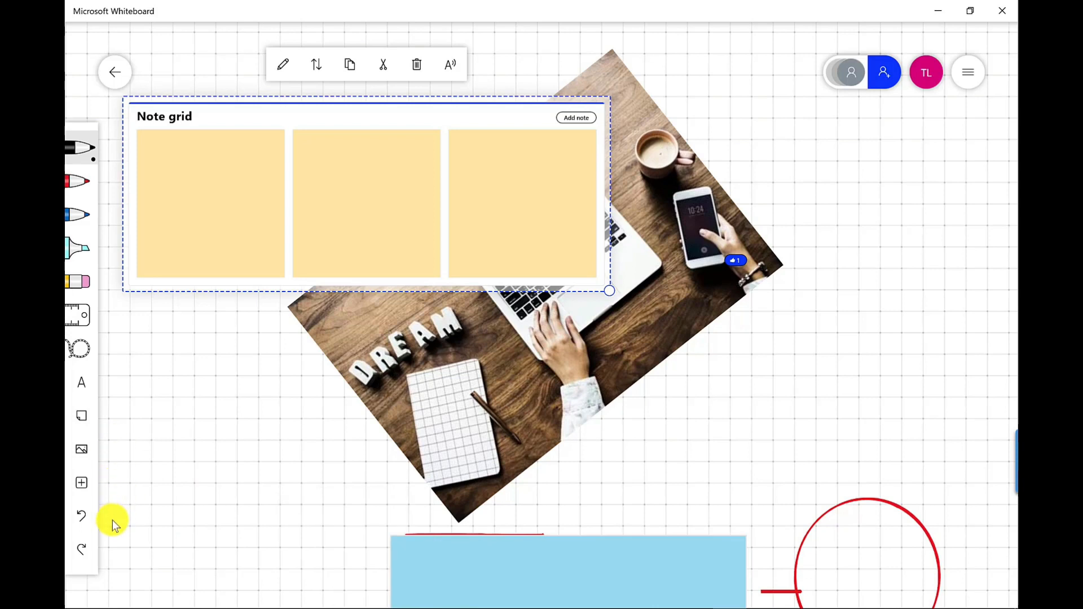
Browse the board templates from the Insert menu to reach SWOT Analysis
{"action": "left_click", "coordinate": [81, 482]}
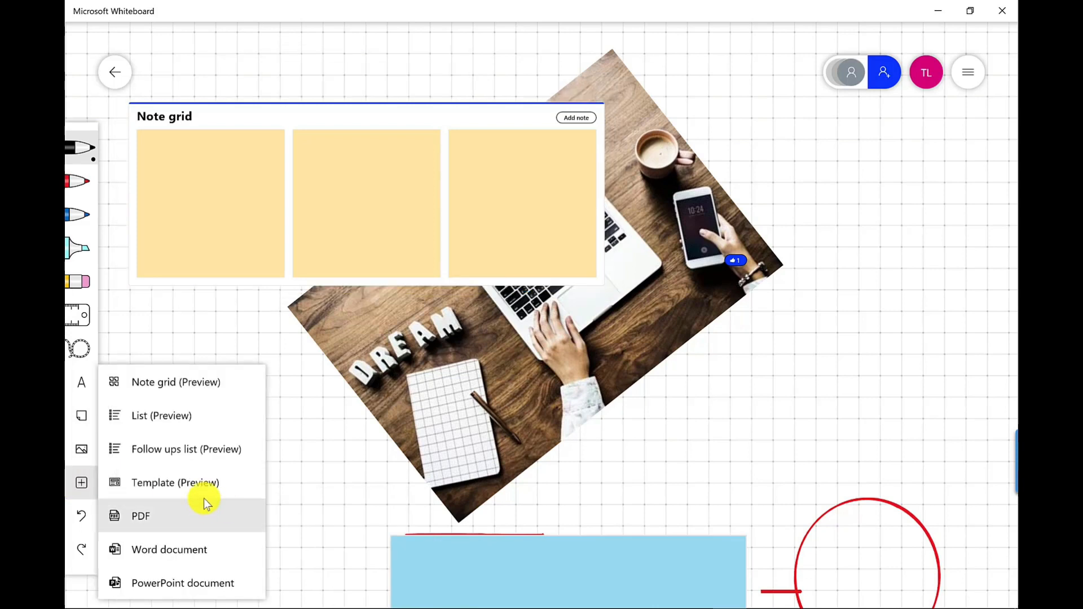
{"action": "left_click", "coordinate": [175, 482]}
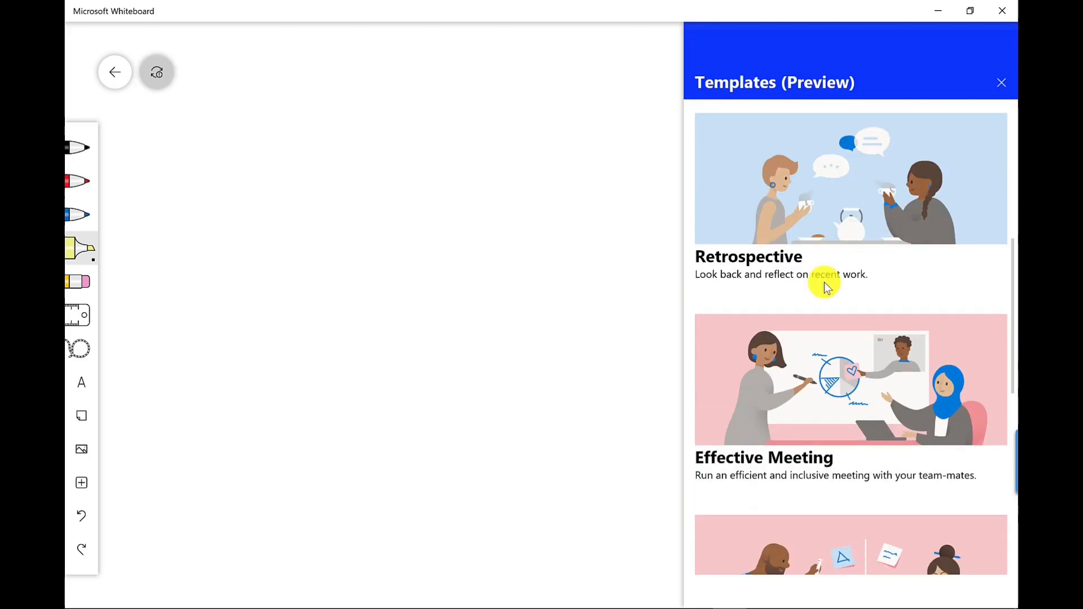
{"action": "scroll", "scroll_direction": "down", "scroll_amount": 3}
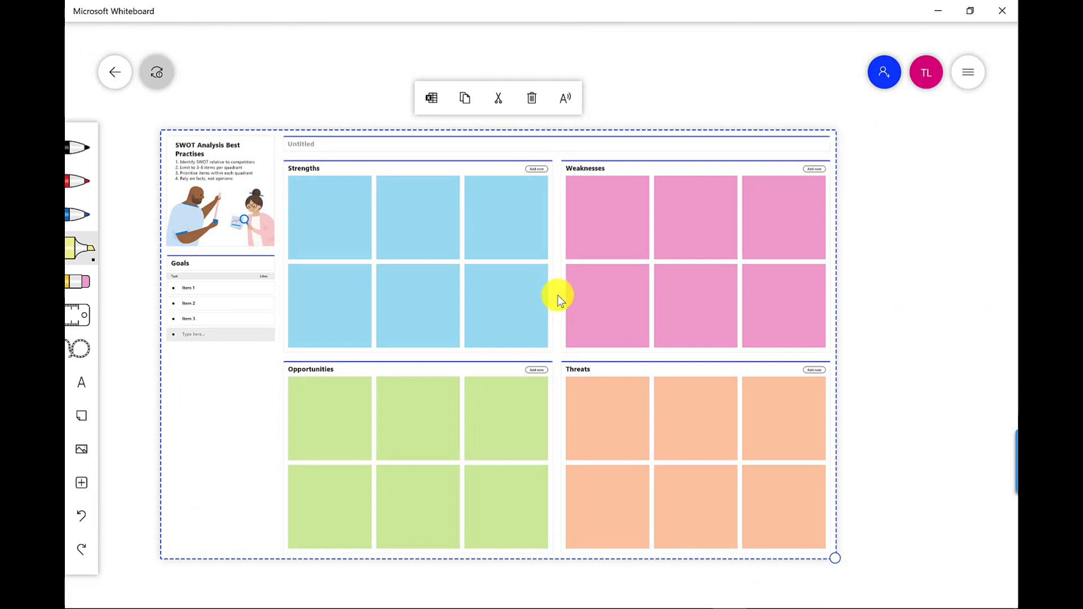
{"action": "mouse_move", "coordinate": [556, 344]}
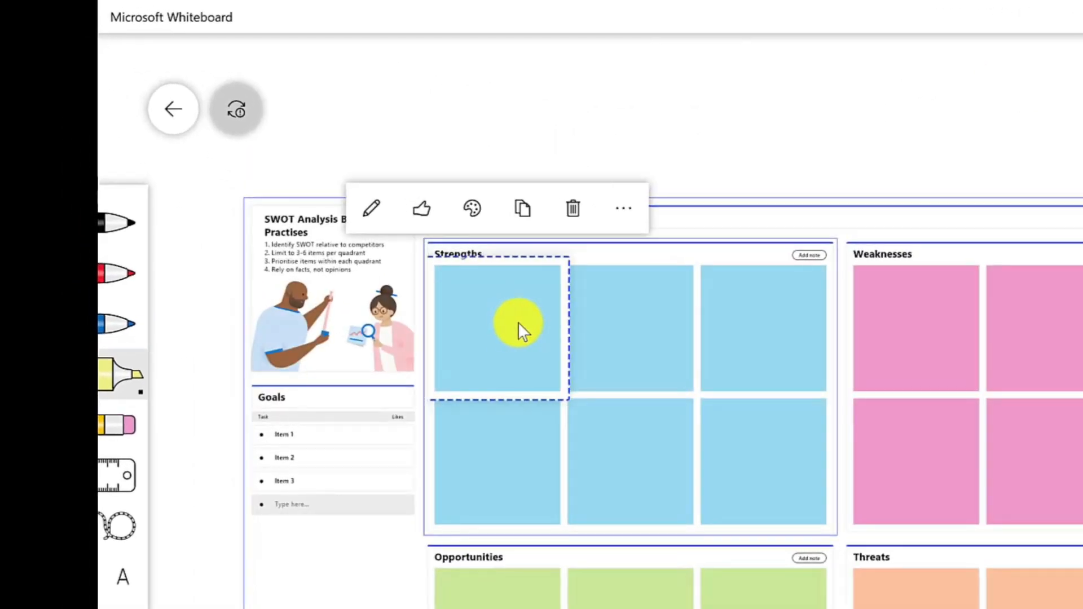
{"action": "mouse_move", "coordinate": [371, 208]}
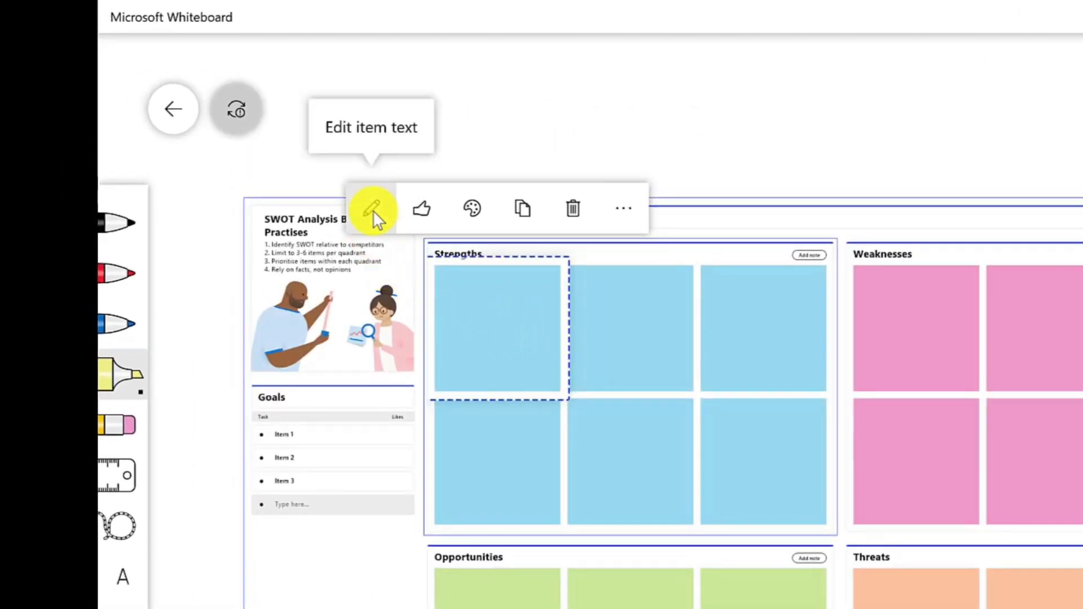
Start editing the first Strengths note's text
{"action": "left_click", "coordinate": [372, 208]}
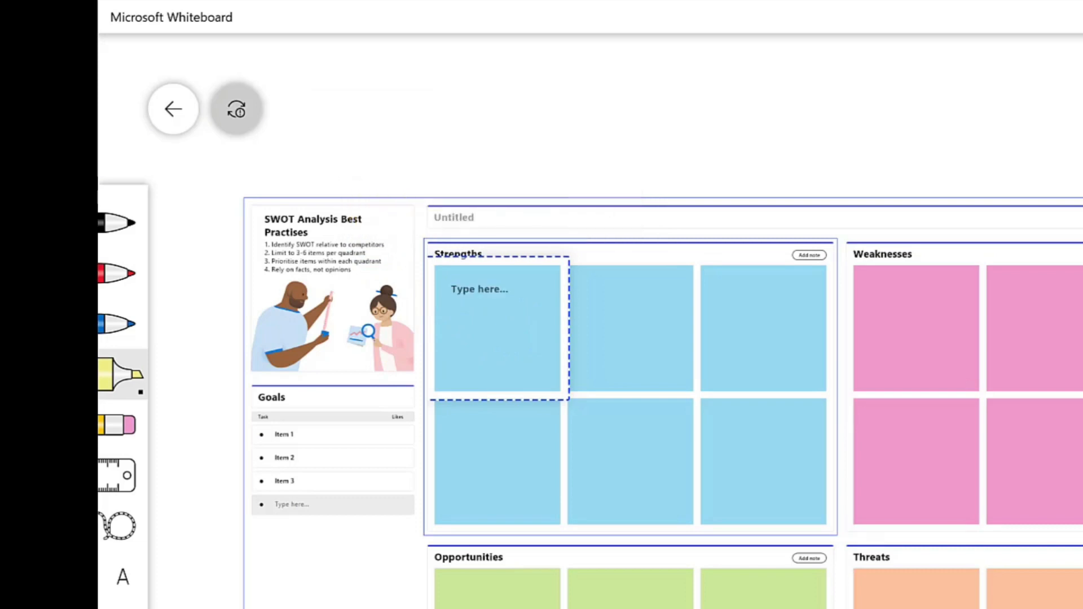
{"action": "type", "text": "c"}
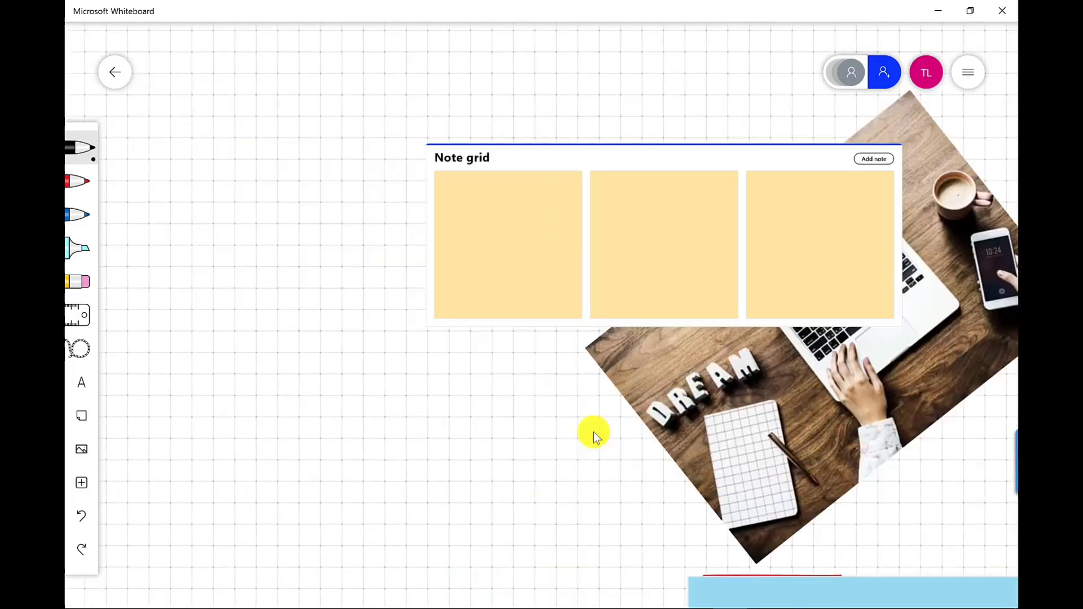
Zoom out to show the photo, sticky notes, circle and A-B-C table together
{"action": "scroll", "scroll_direction": "down", "scroll_amount": 3}
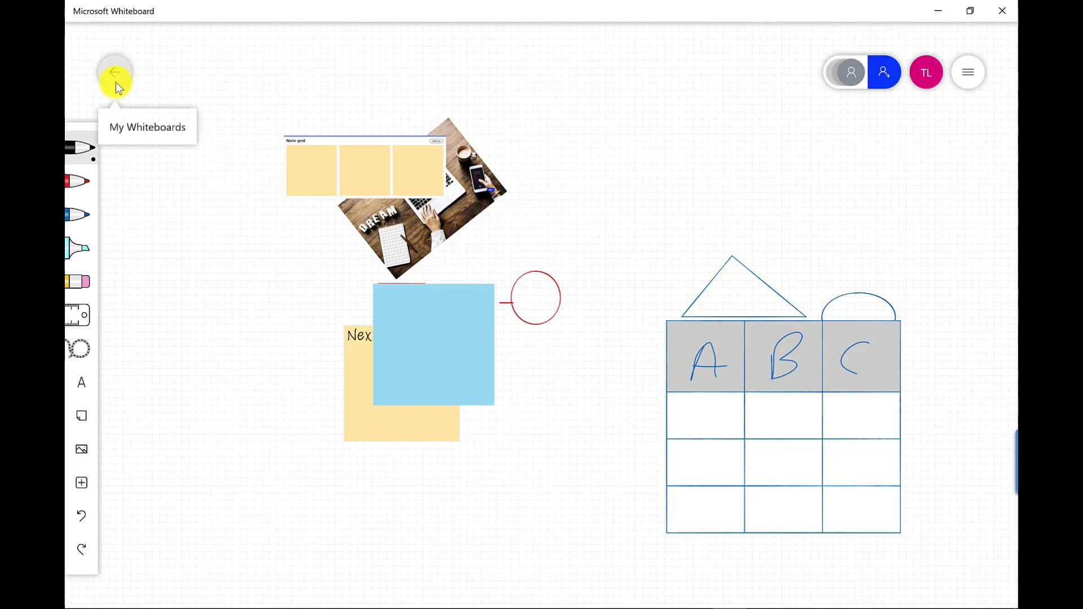
Go back to My Whiteboards and open the Website review board
{"action": "left_click", "coordinate": [115, 72]}
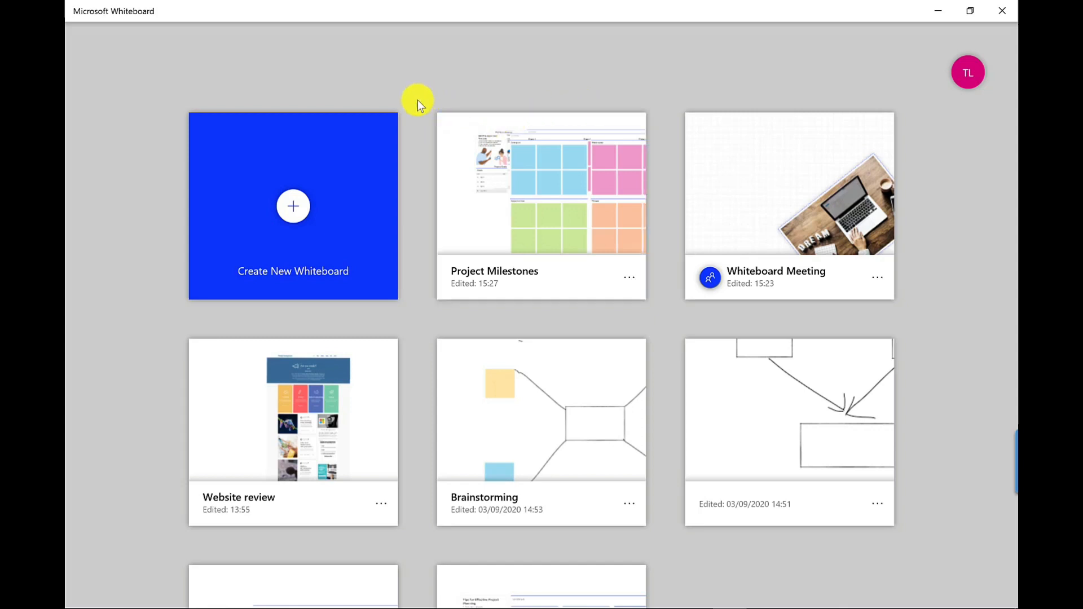
{"action": "left_click", "coordinate": [293, 415]}
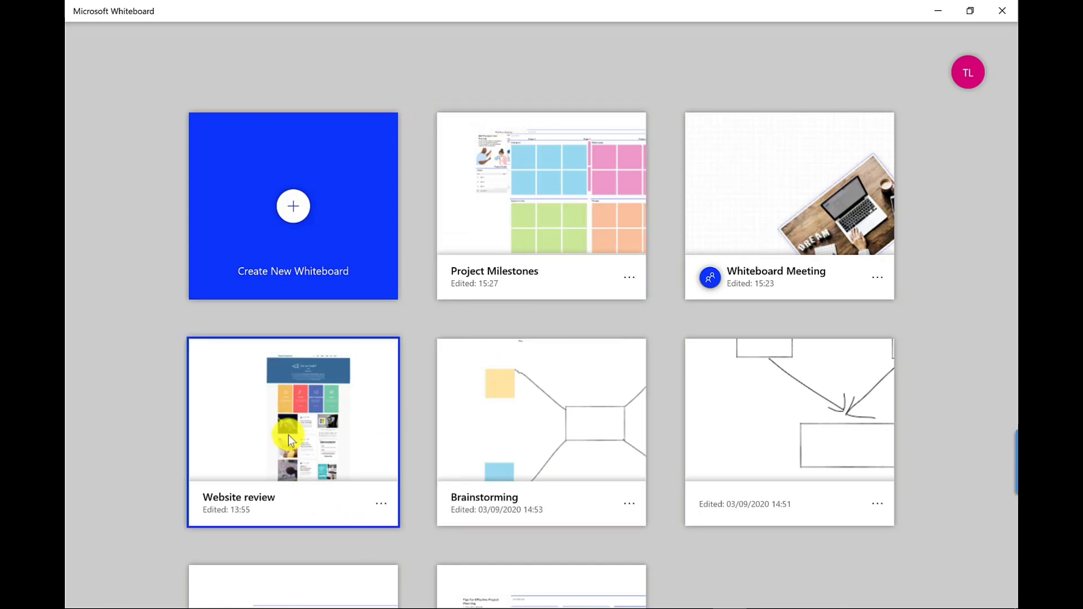
{"action": "left_click", "coordinate": [293, 431]}
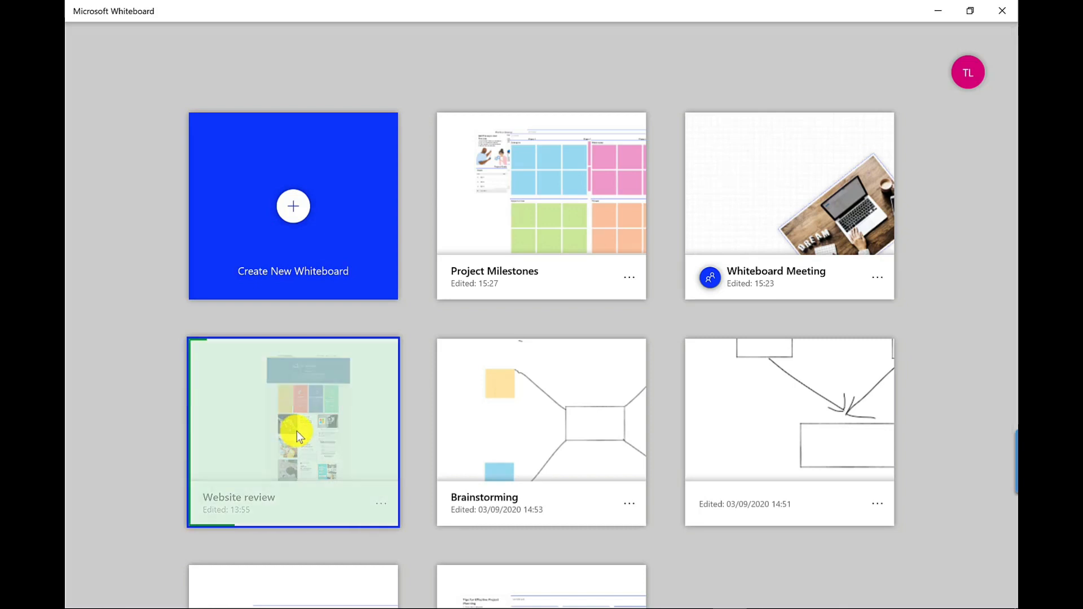
{"action": "double_click", "coordinate": [293, 432]}
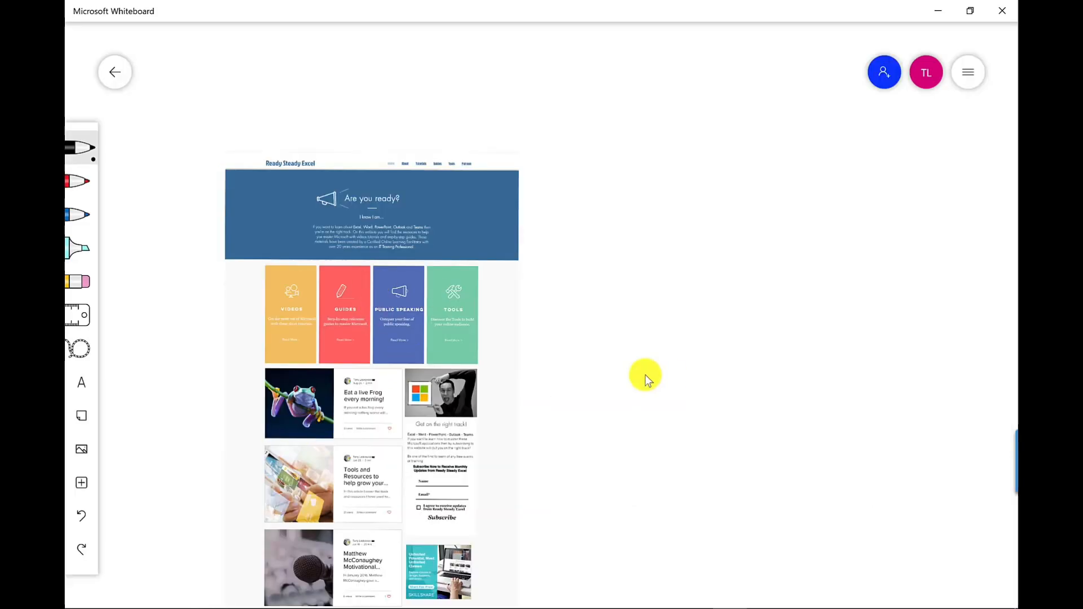
{"action": "mouse_move", "coordinate": [347, 375]}
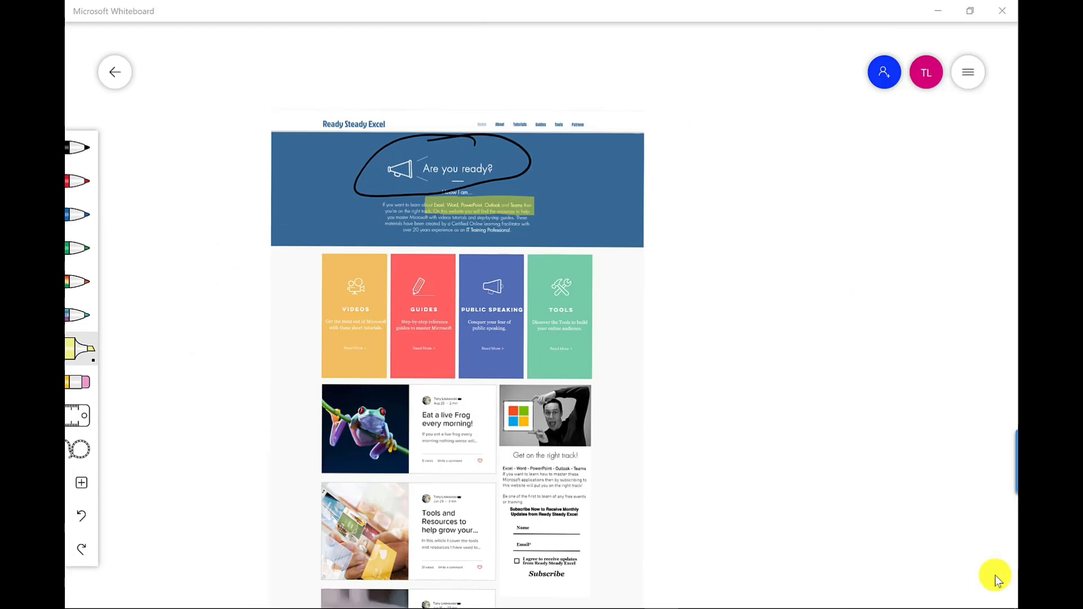
{"action": "mouse_move", "coordinate": [944, 312]}
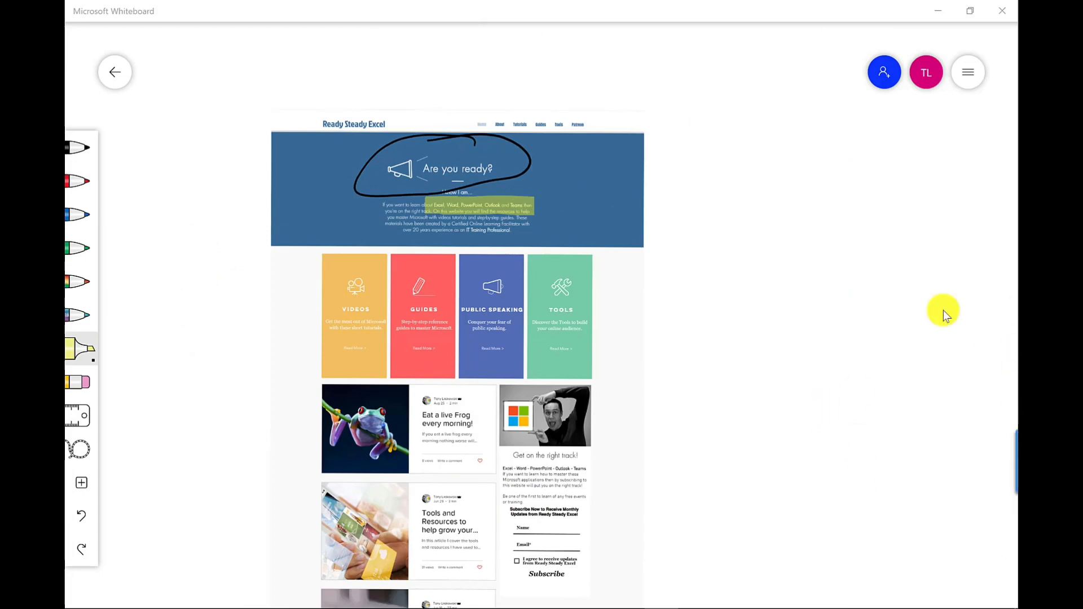
Open the Settings menu showing Export, Post to Teams and Send email summary
{"action": "left_click", "coordinate": [967, 72]}
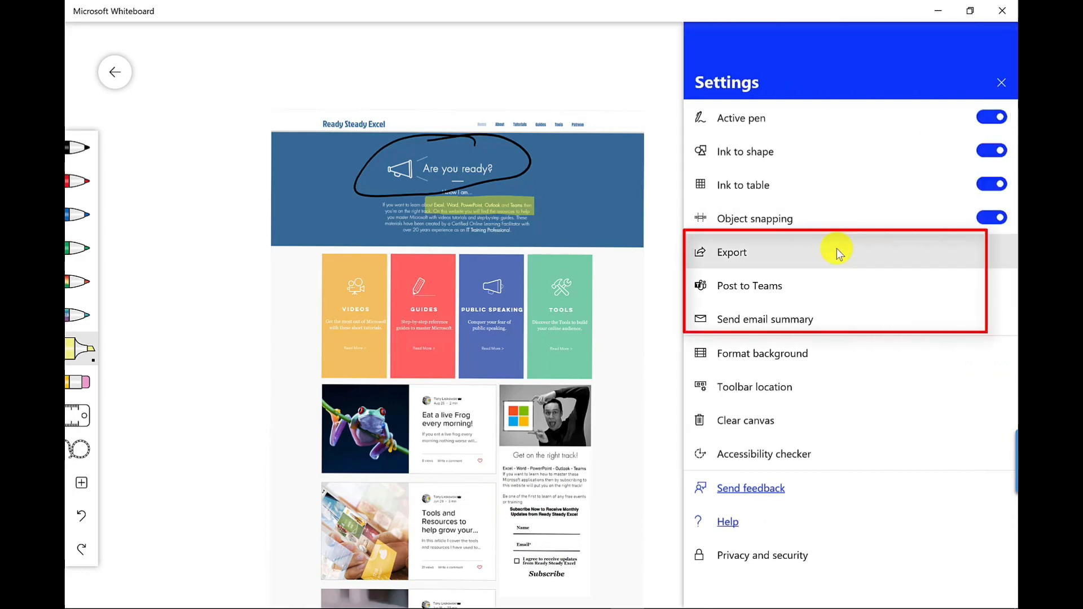
{"action": "mouse_move", "coordinate": [828, 290]}
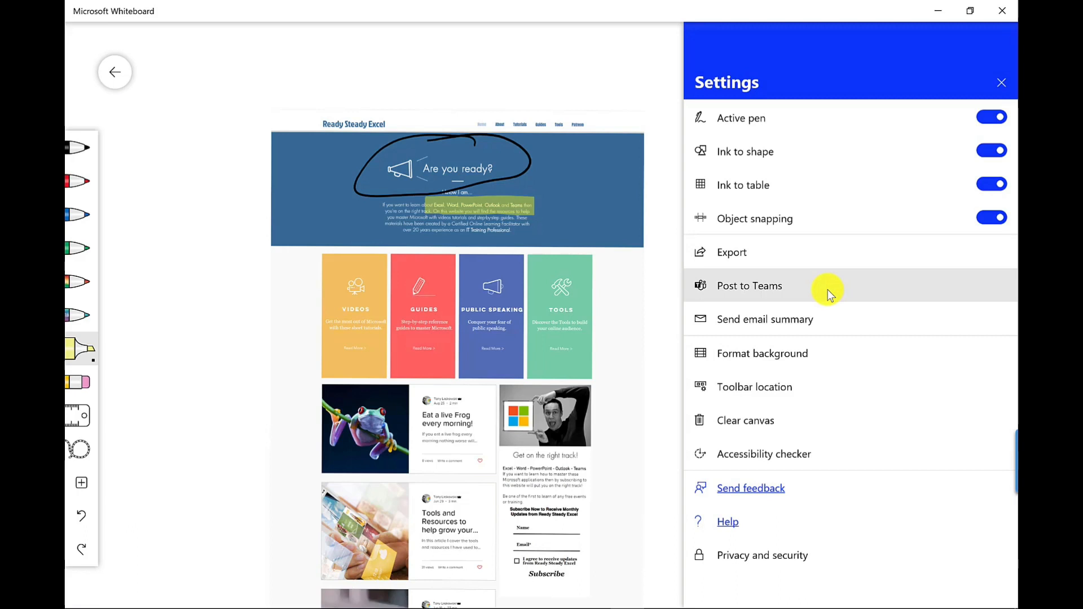
{"action": "mouse_move", "coordinate": [832, 317]}
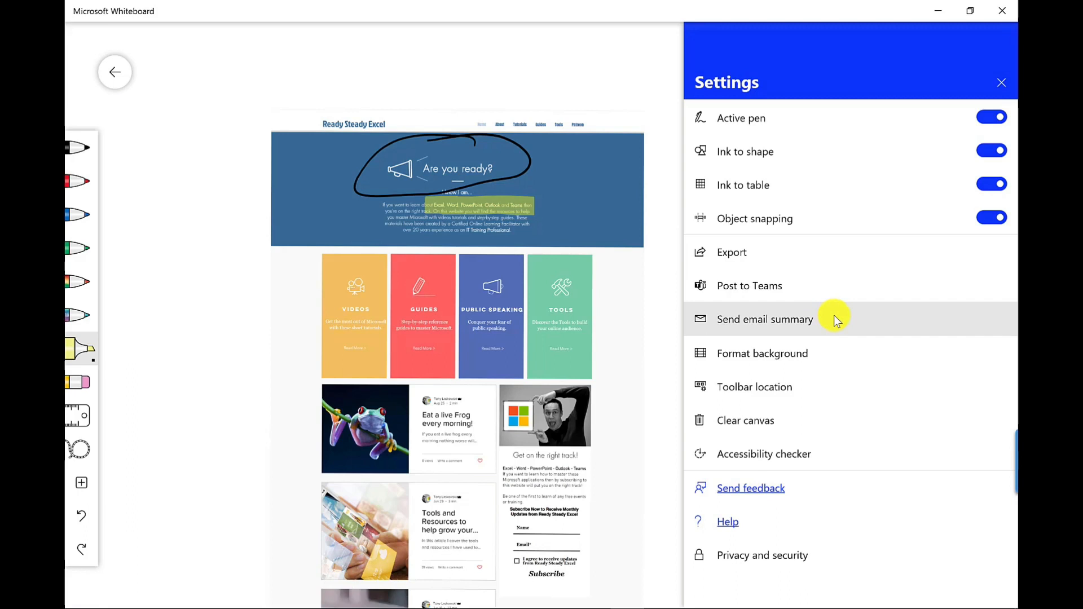
{"action": "mouse_move", "coordinate": [836, 319]}
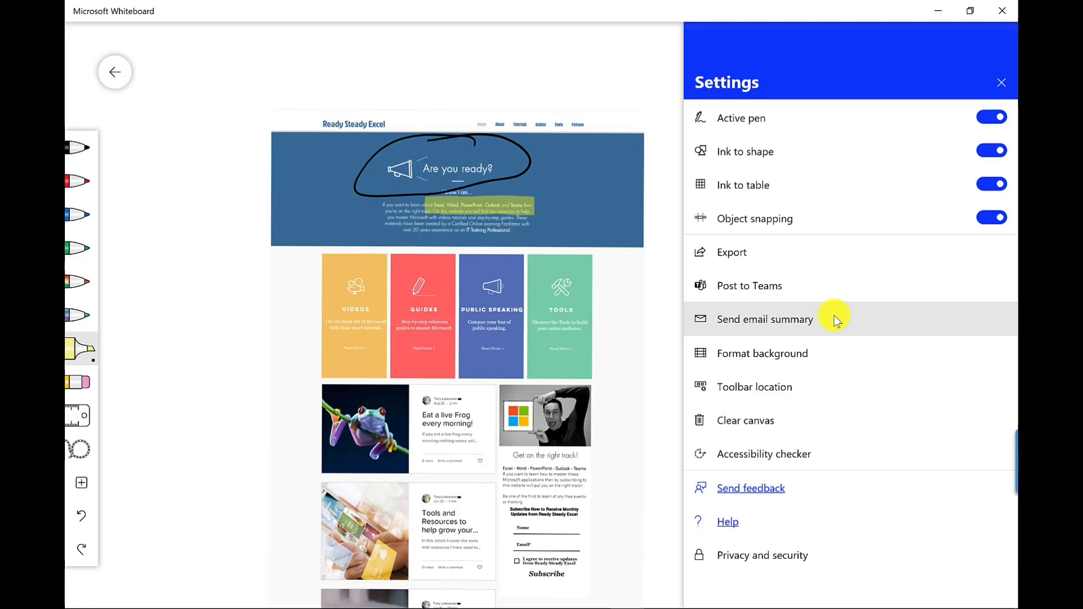
{"action": "mouse_move", "coordinate": [836, 320]}
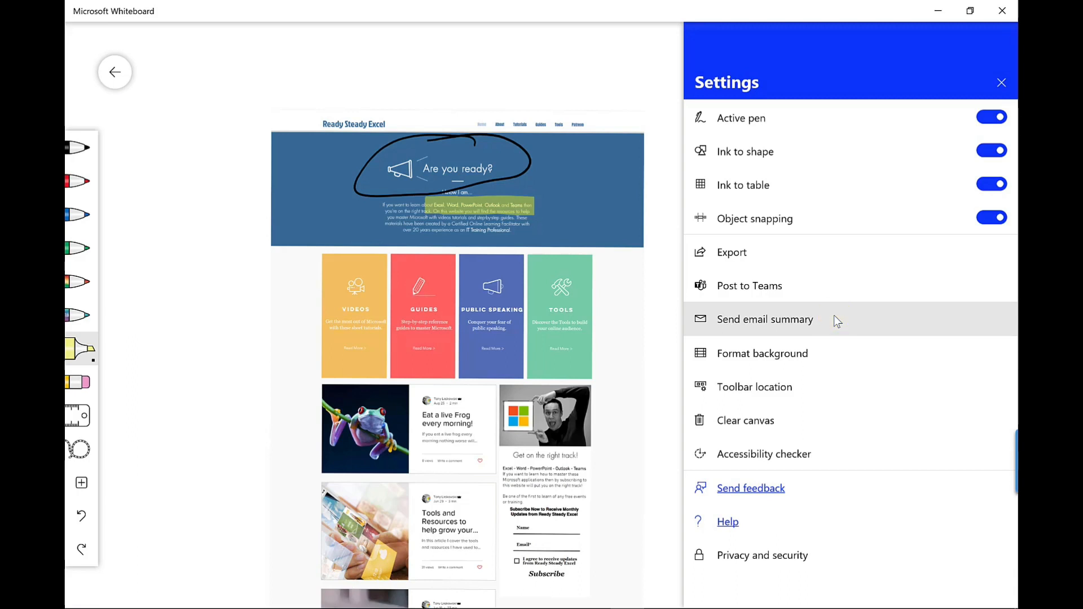